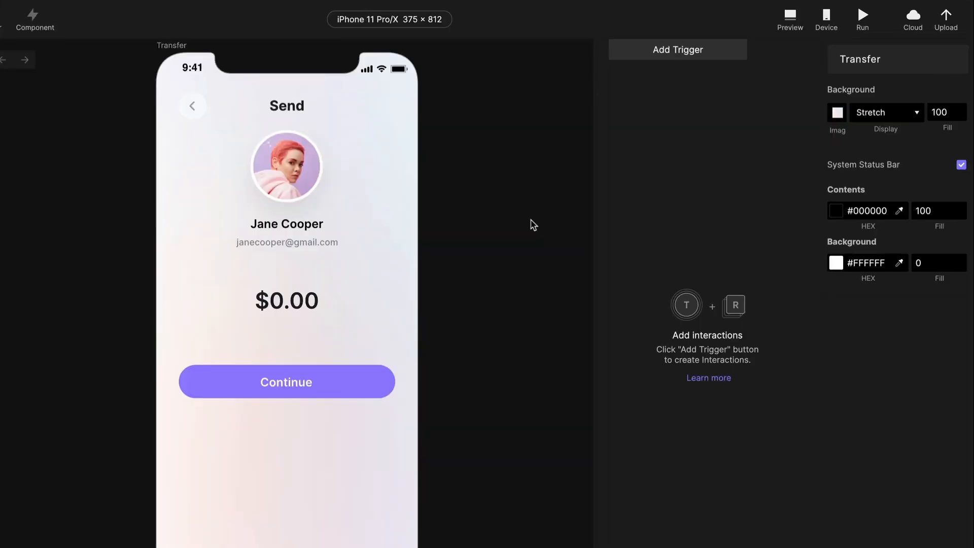
pyautogui.moveTo(499, 215)
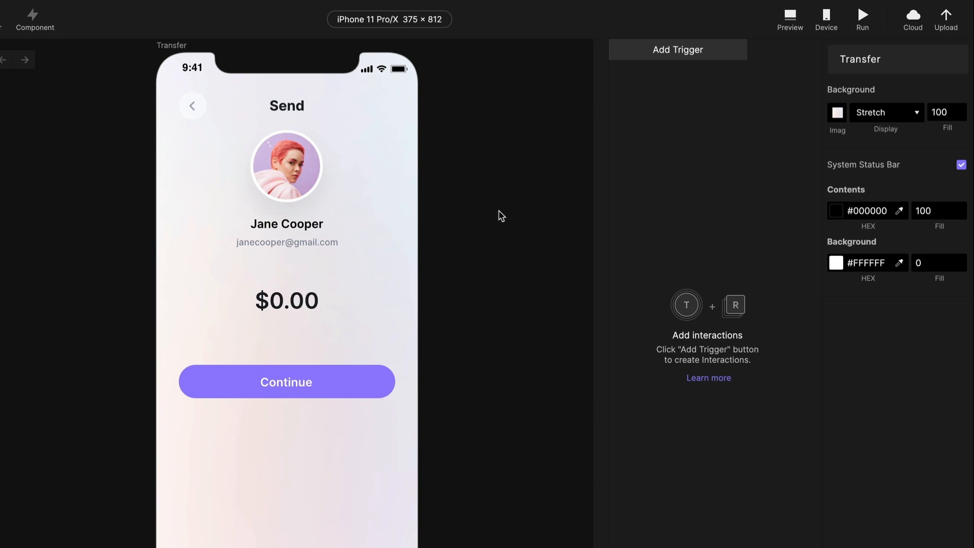
pyautogui.moveTo(492, 204)
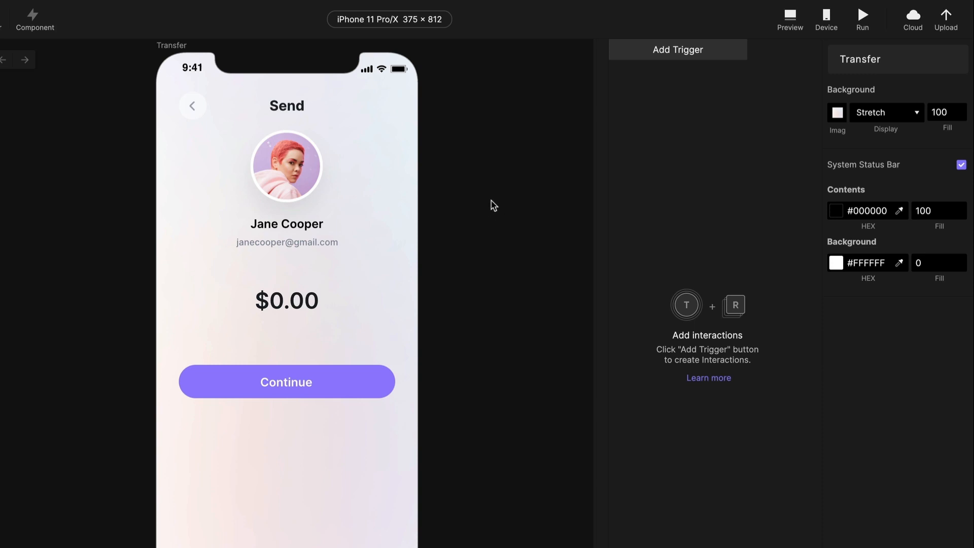
pyautogui.moveTo(354, 275)
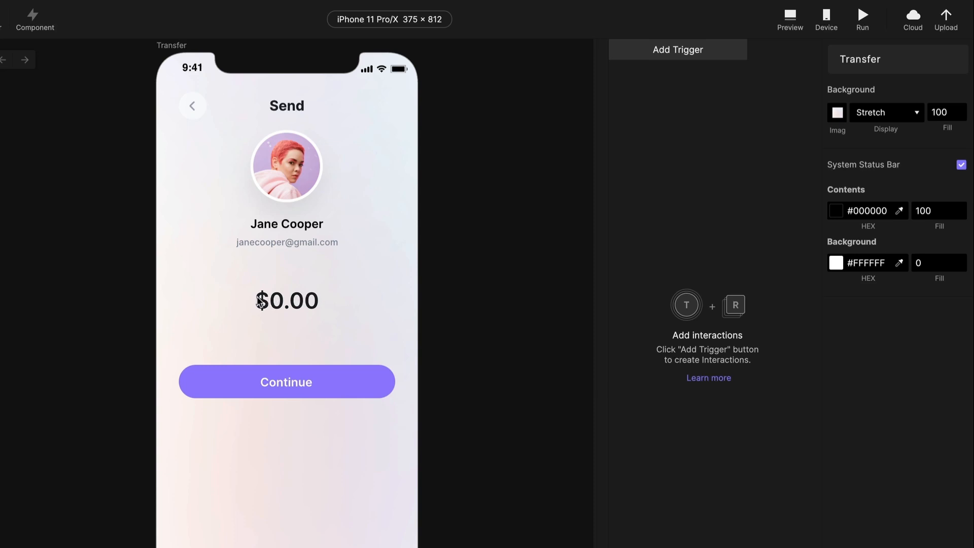
pyautogui.moveTo(204, 303)
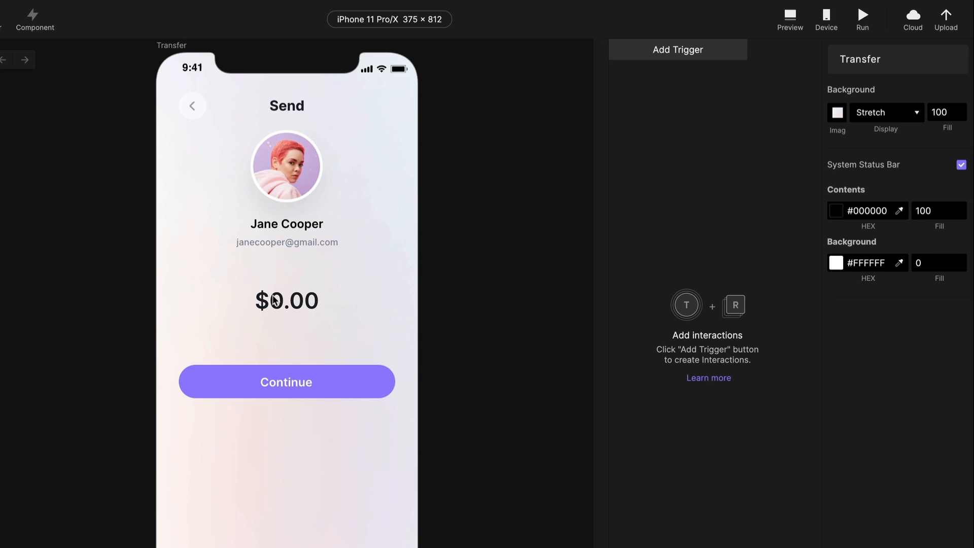
pyautogui.moveTo(90, 147)
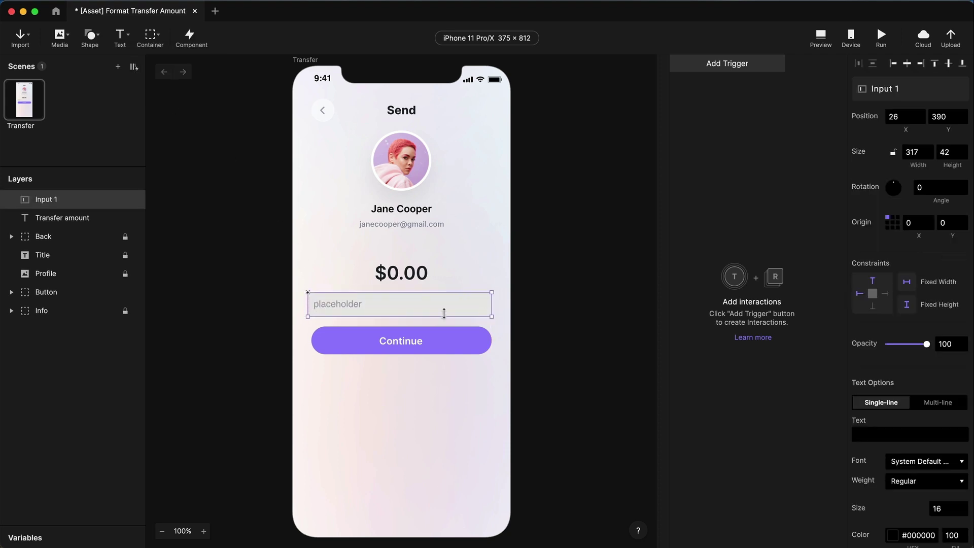
pyautogui.moveTo(431, 308)
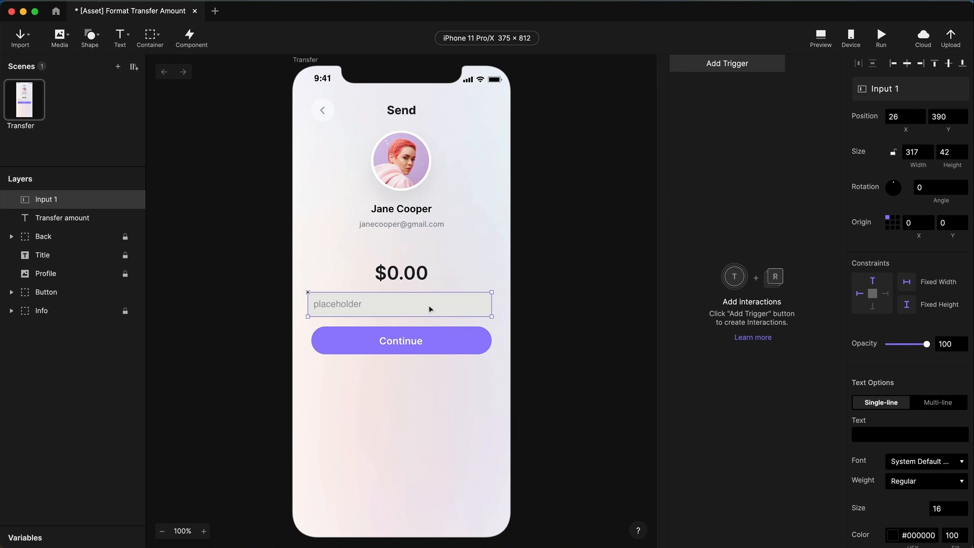
# Preview the new Input layer to confirm it brings up a text keyboard, then close Preview.
pyautogui.click(820, 31)
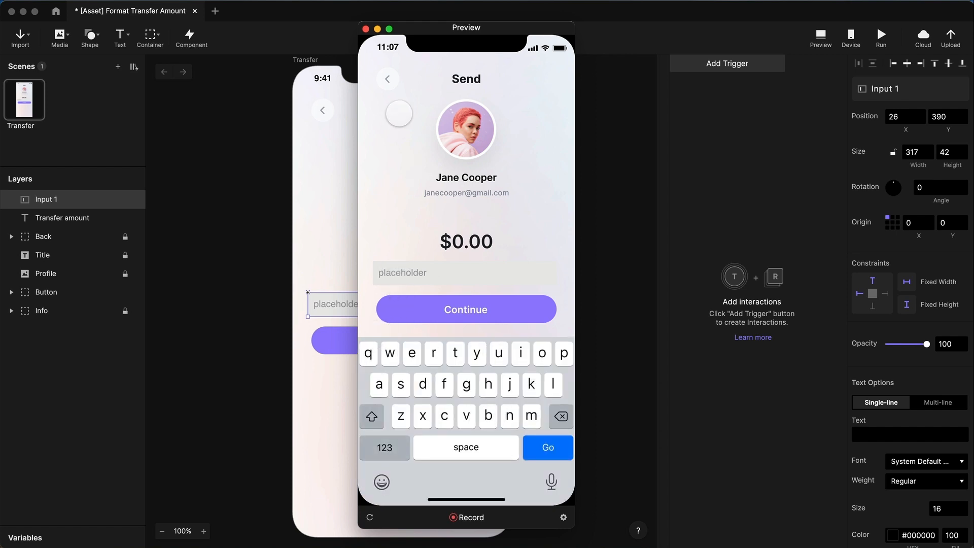
pyautogui.click(363, 28)
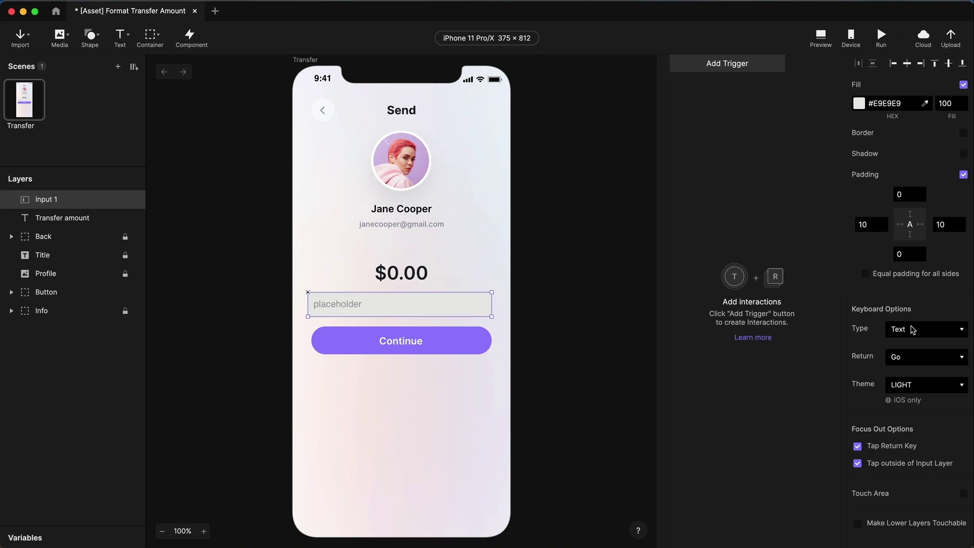
# Set Input 1's keyboard type to Number and test the field in Preview.
pyautogui.click(925, 329)
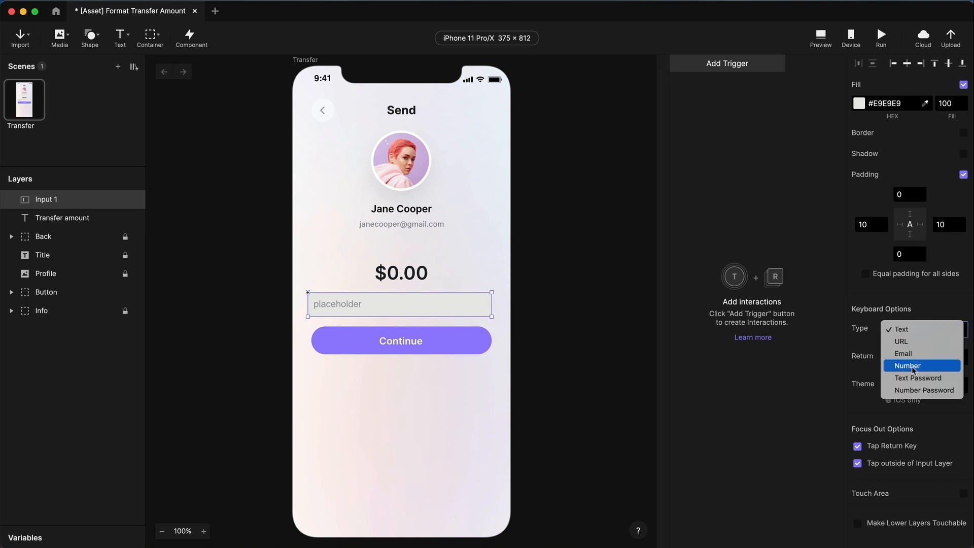
pyautogui.click(907, 366)
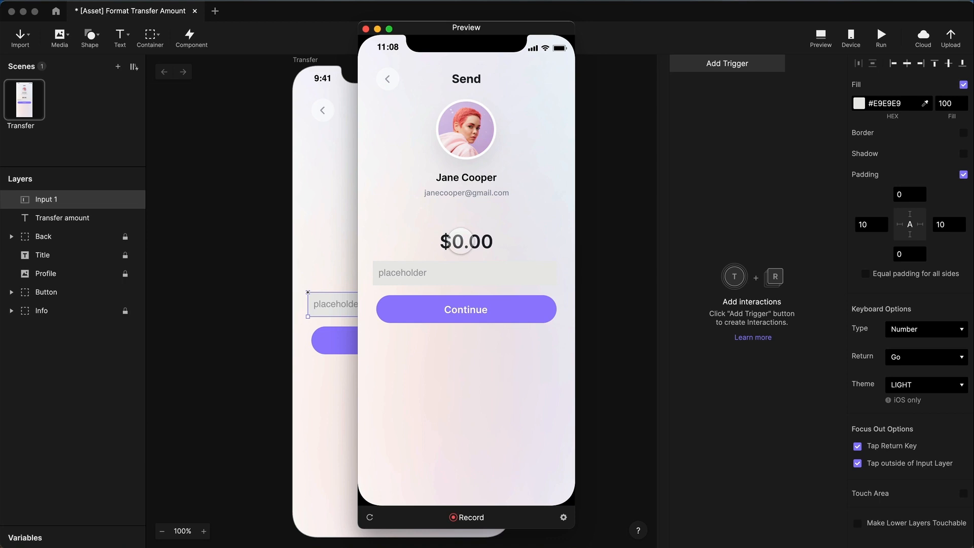
pyautogui.click(465, 272)
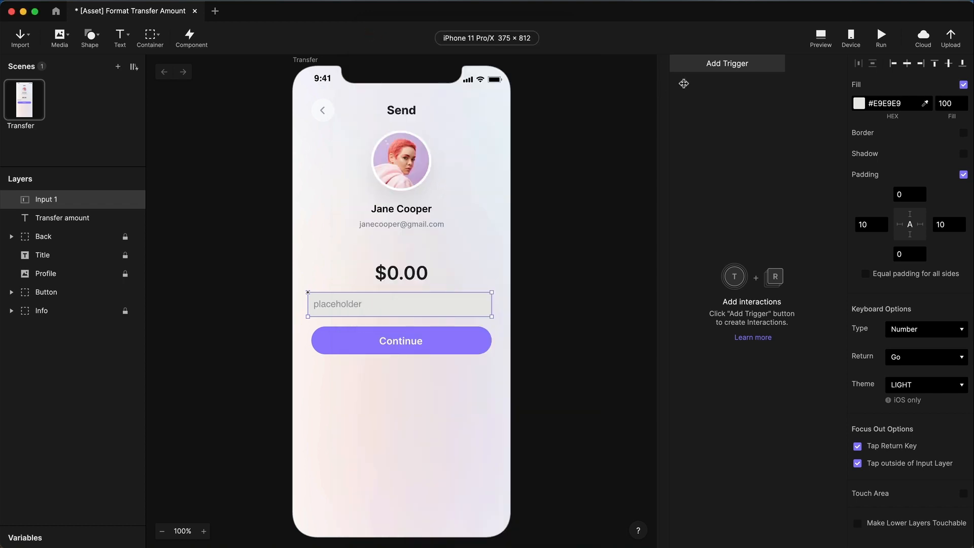
# Add a Start trigger with a Focus response targeting Input 1.
pyautogui.click(726, 63)
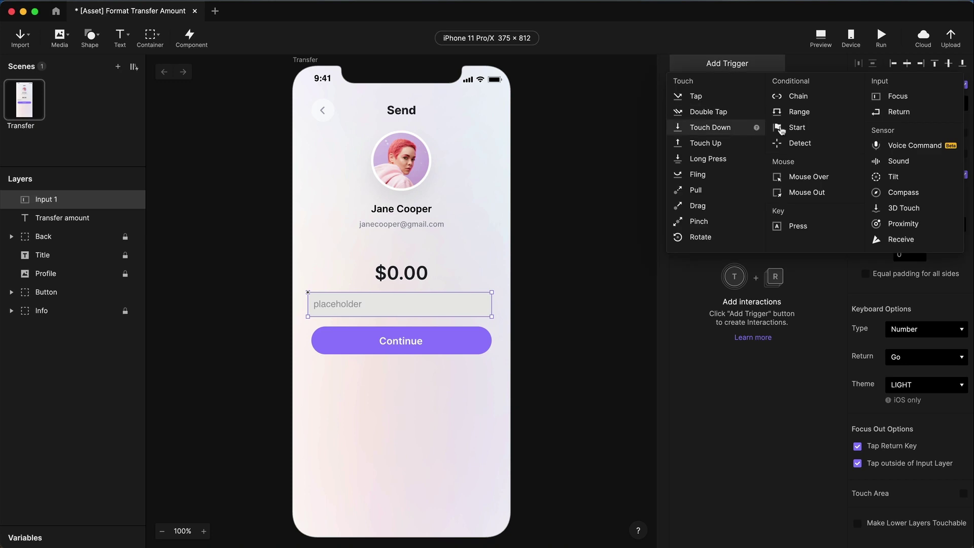
pyautogui.click(798, 128)
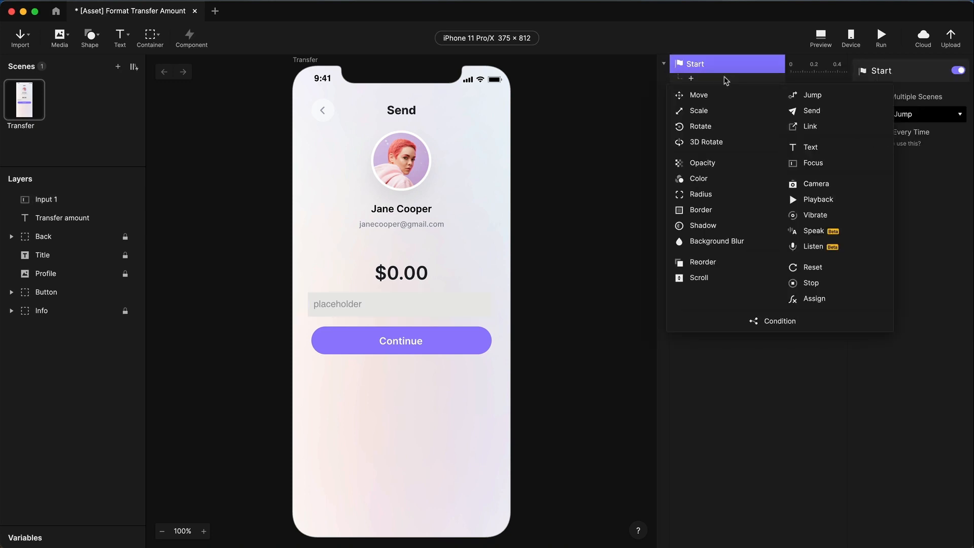
pyautogui.click(809, 163)
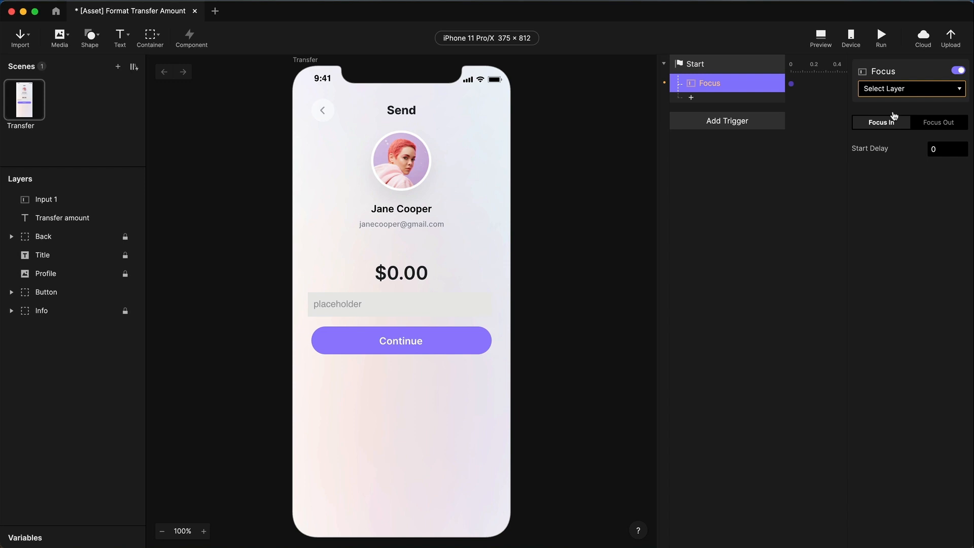
pyautogui.click(911, 88)
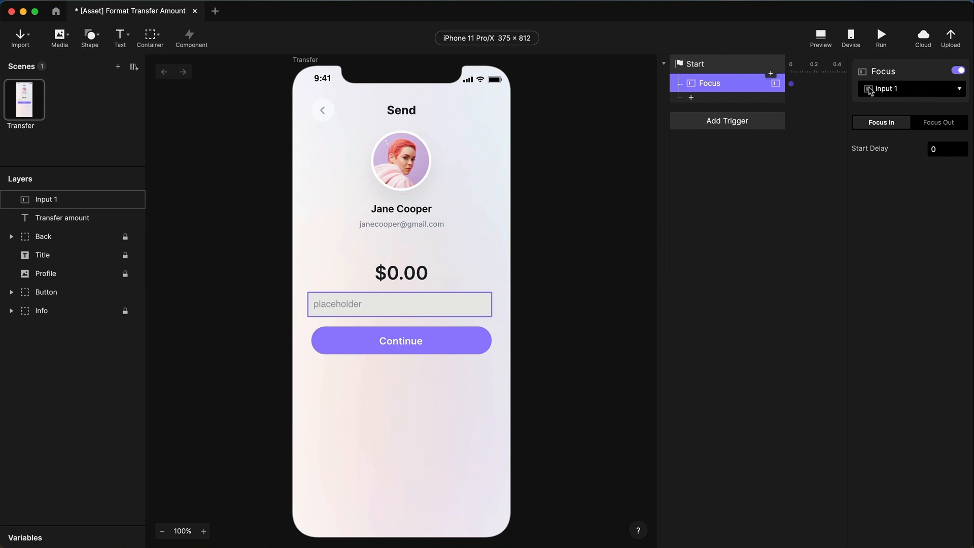
# Preview the scene to confirm the numeric keypad opens automatically on start.
pyautogui.click(821, 32)
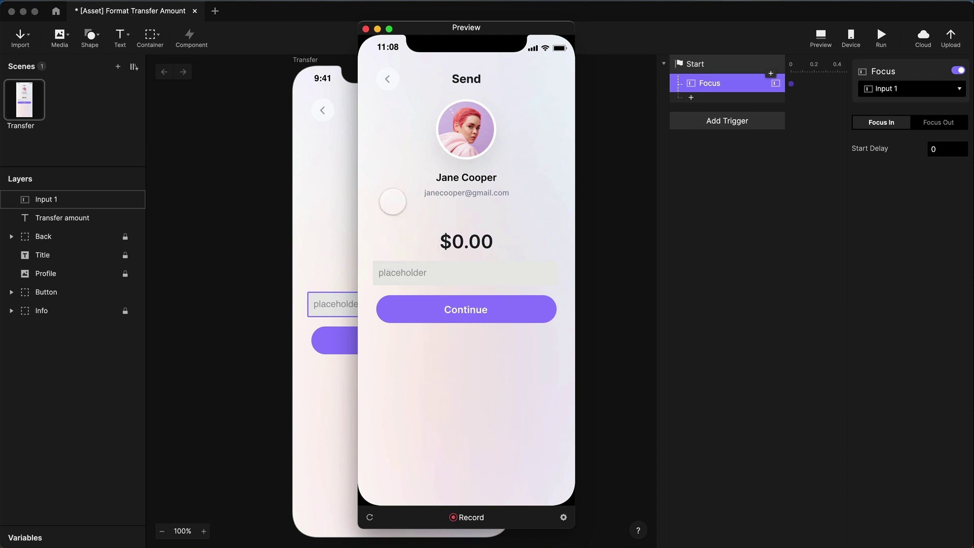
pyautogui.click(465, 273)
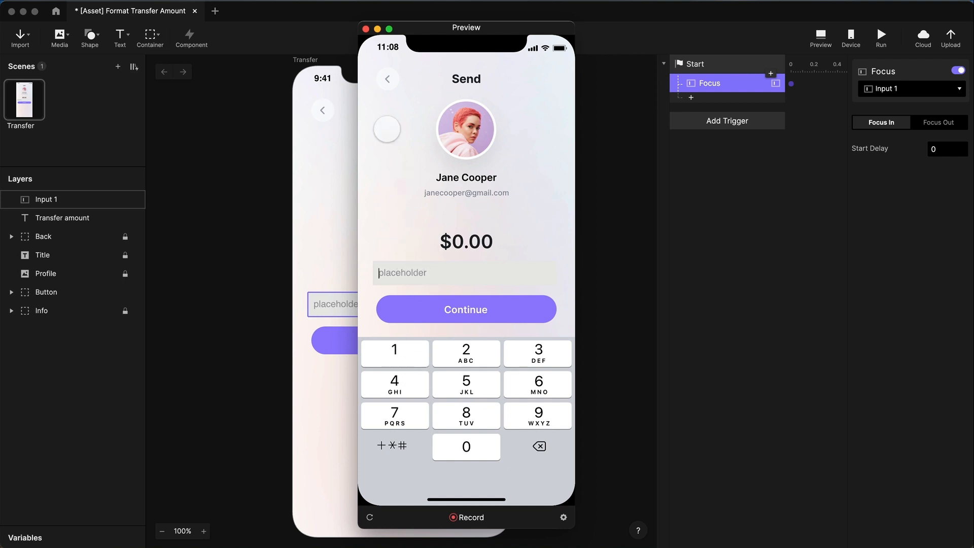
pyautogui.click(363, 28)
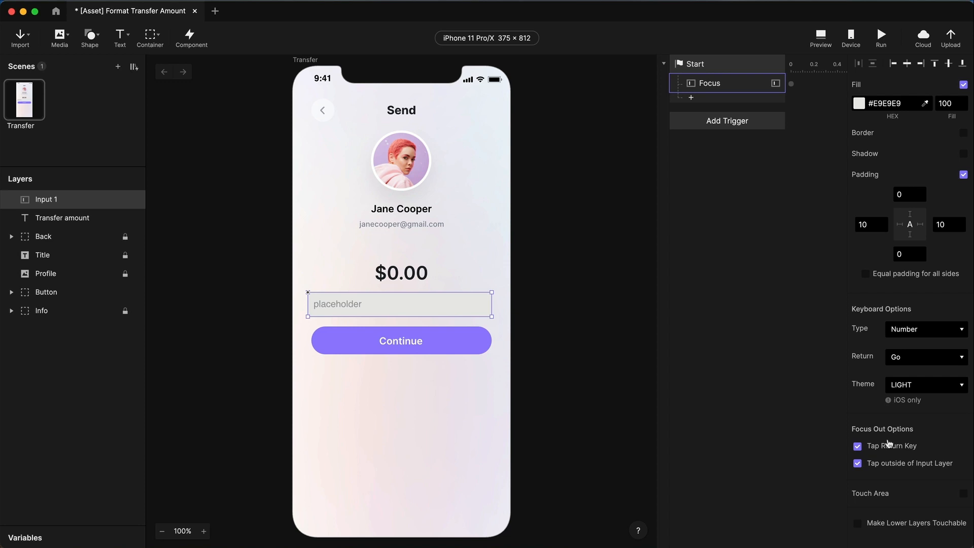
# Turn off the Tap Return Key and Tap outside of Input Layer focus-out options on Input 1.
pyautogui.click(857, 446)
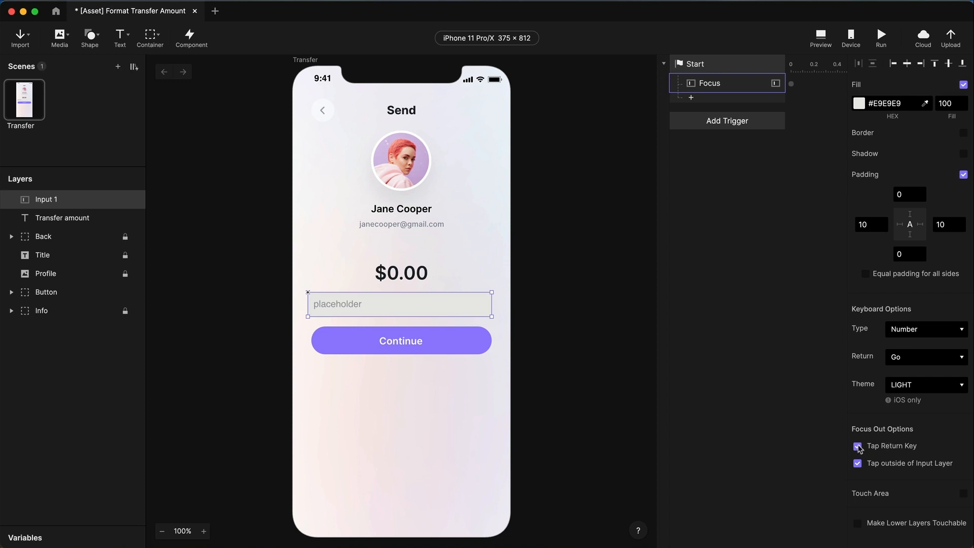
pyautogui.click(857, 447)
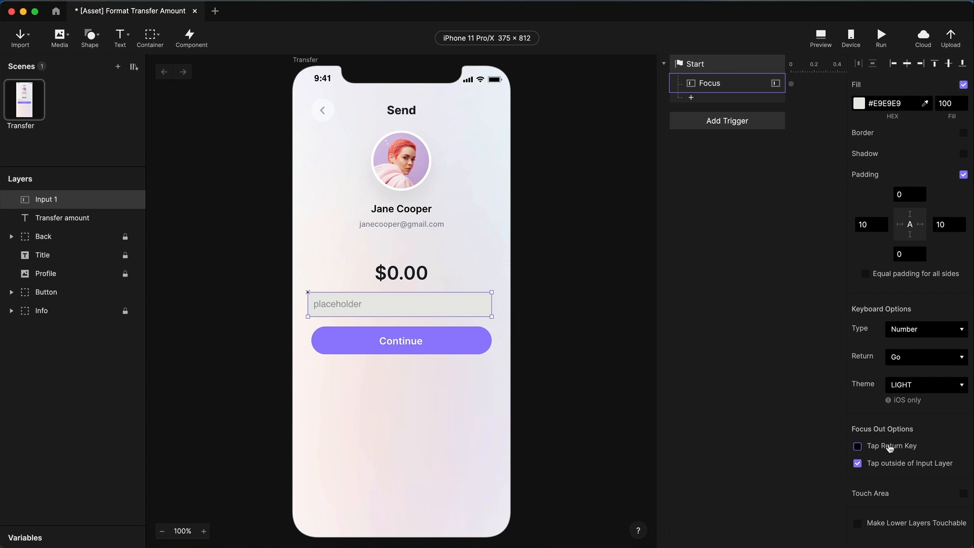
pyautogui.click(857, 462)
pyautogui.write('500')
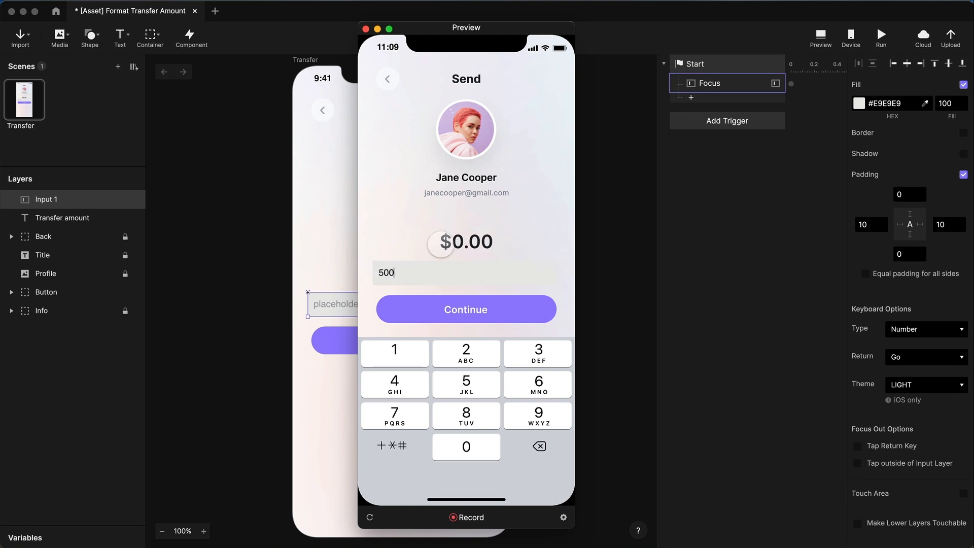
# Add a Detect trigger watching Input 1's text.
pyautogui.click(369, 27)
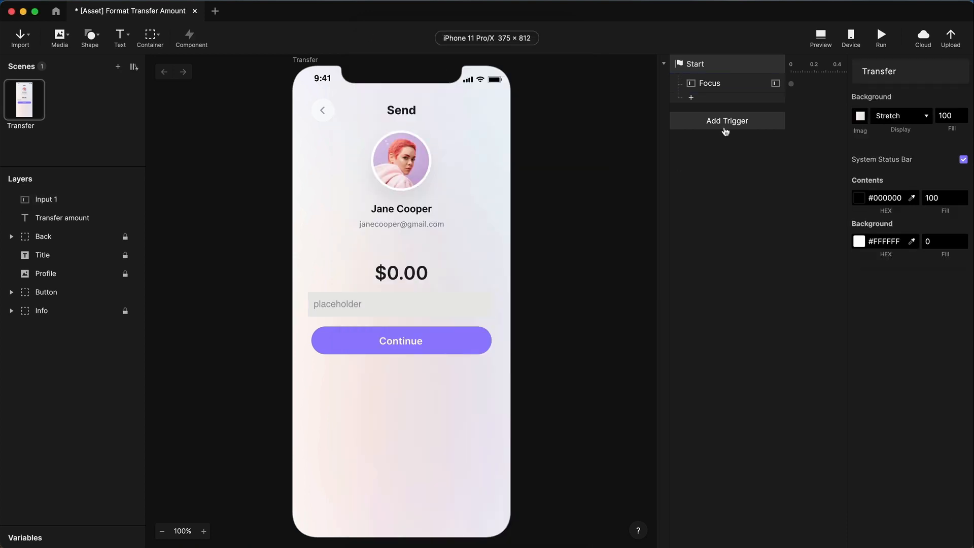
pyautogui.click(727, 121)
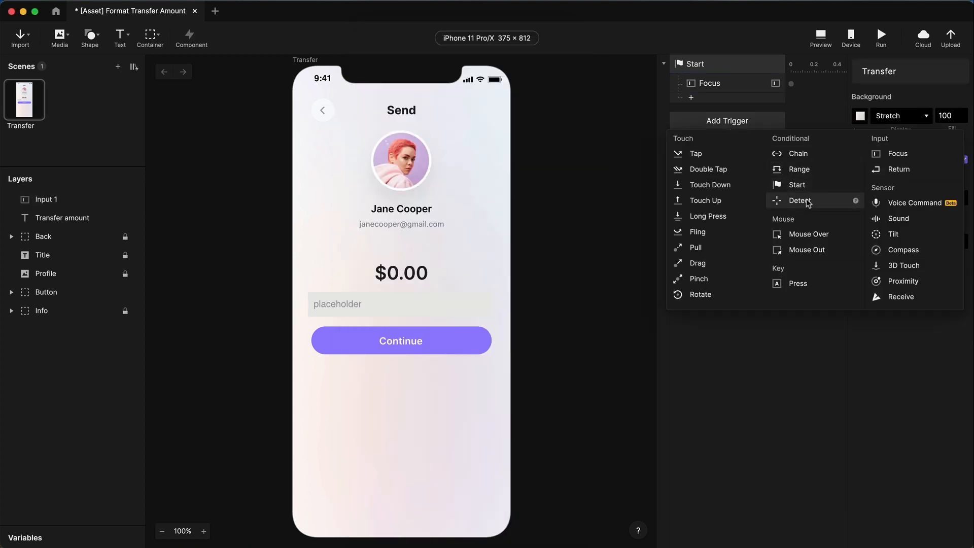
pyautogui.click(800, 200)
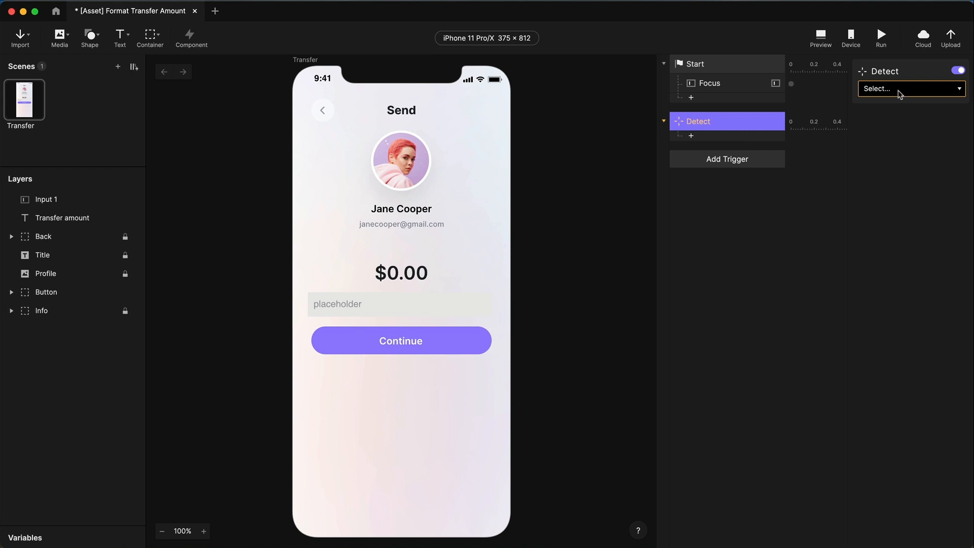
pyautogui.click(911, 108)
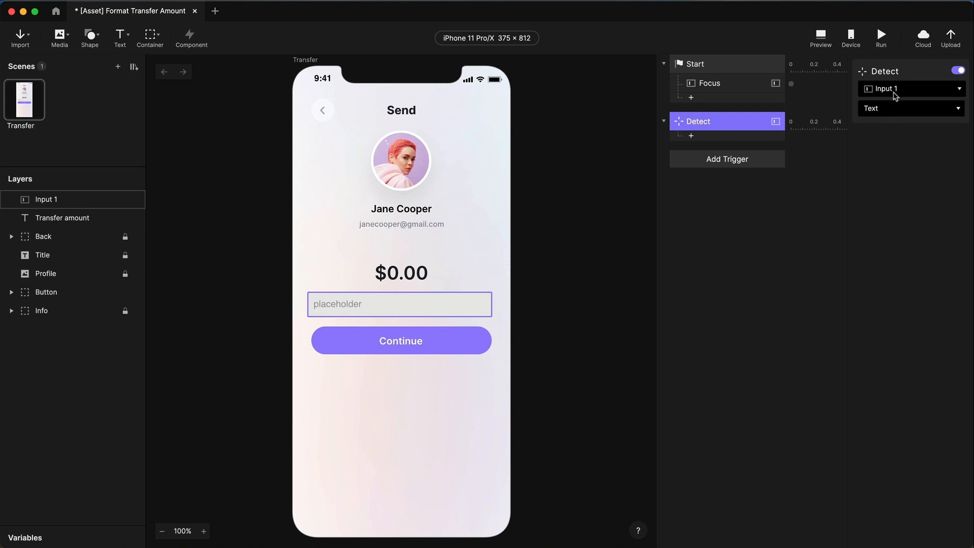
pyautogui.moveTo(713, 133)
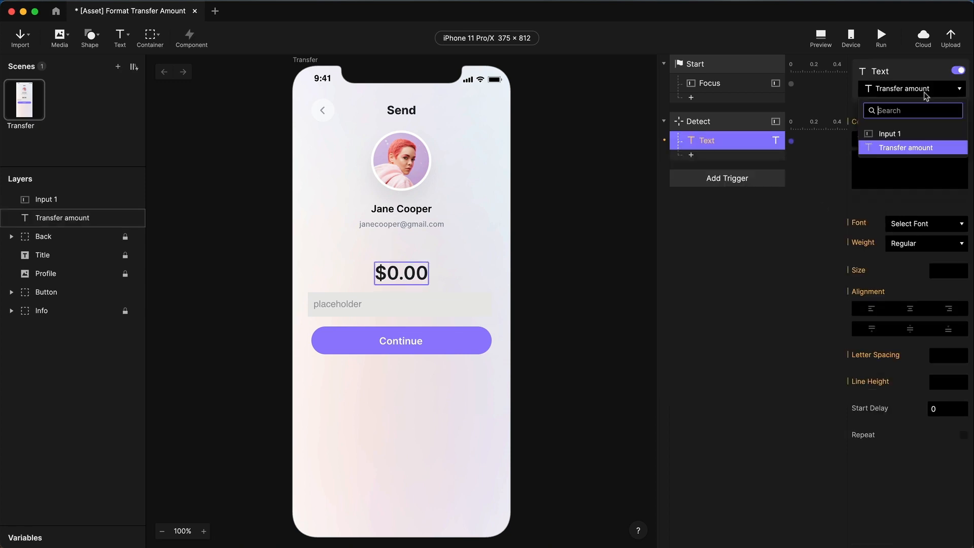
# Add a Text response targeting Transfer amount with its content set to Formula.
pyautogui.click(913, 147)
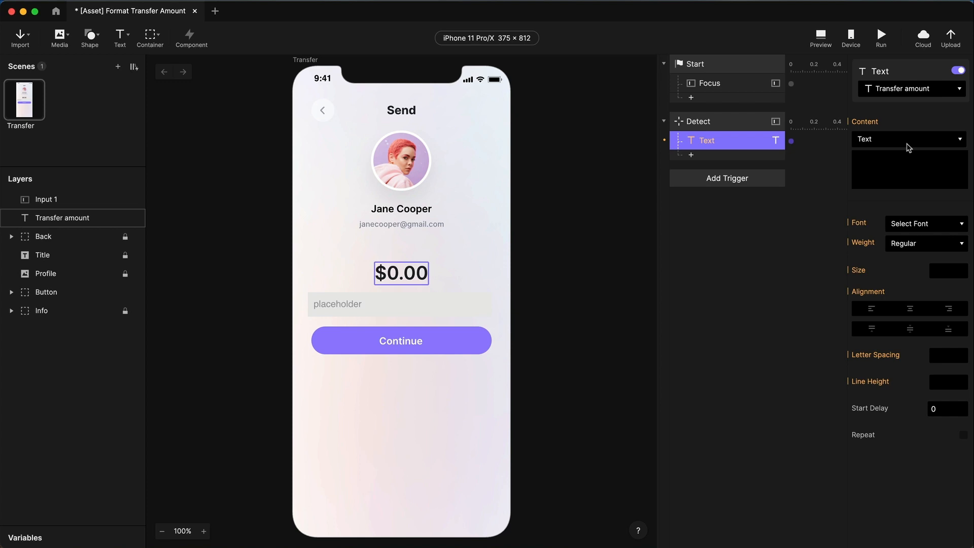
pyautogui.moveTo(898, 113)
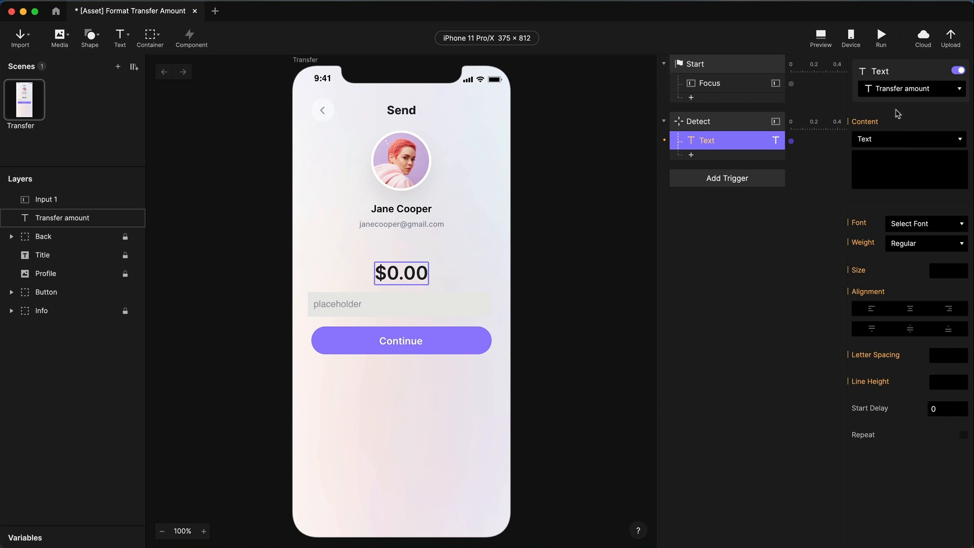
pyautogui.click(908, 139)
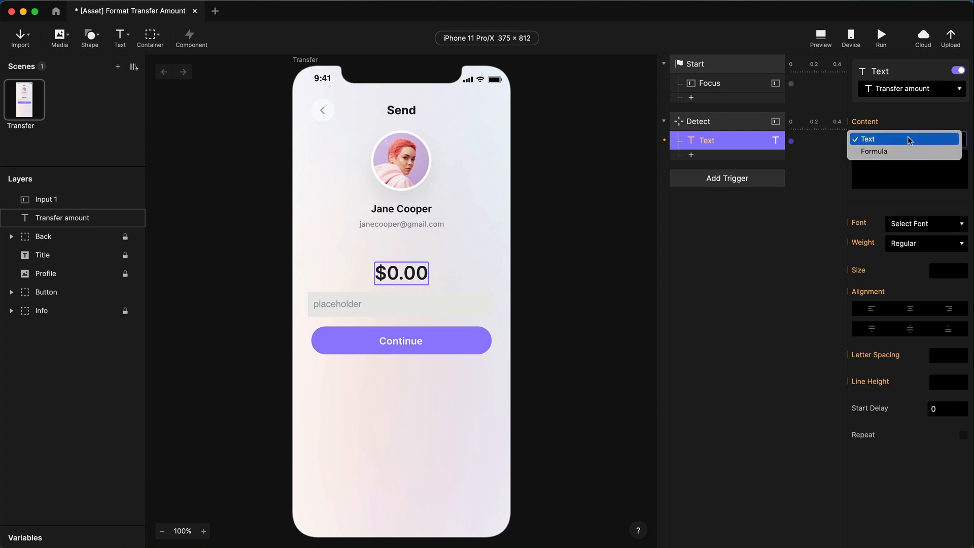
pyautogui.moveTo(883, 152)
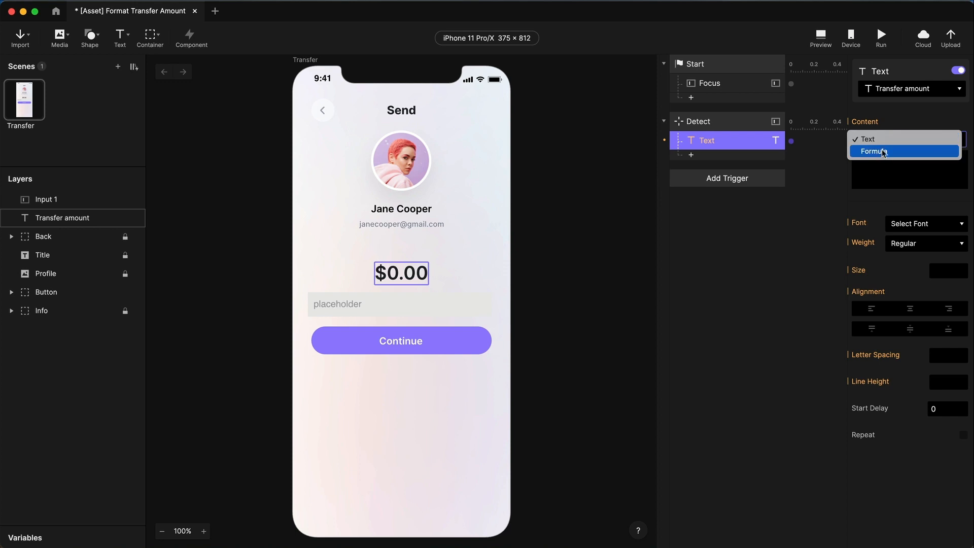
pyautogui.click(885, 151)
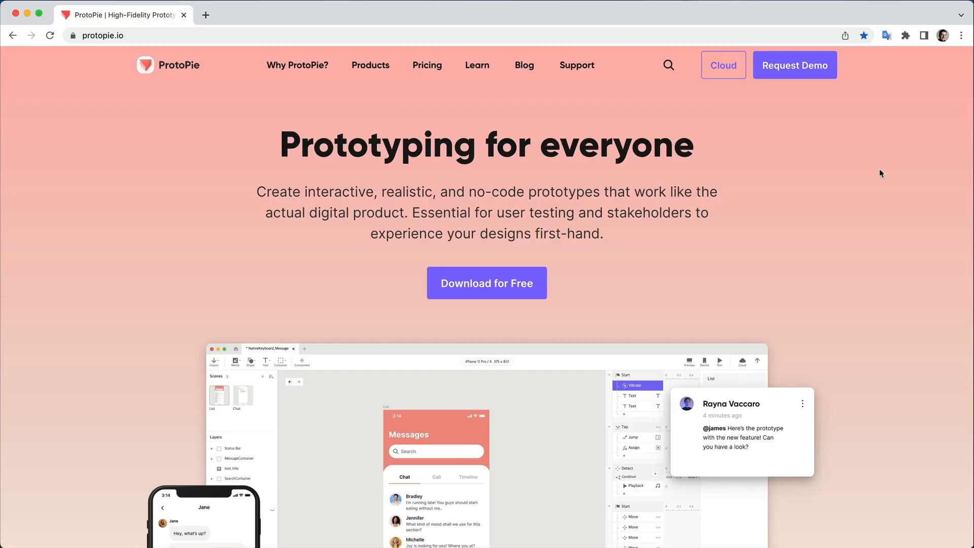
# Browse to the Formulas > Functions docs on protopie.io and jump to Type Conversion.
pyautogui.click(477, 65)
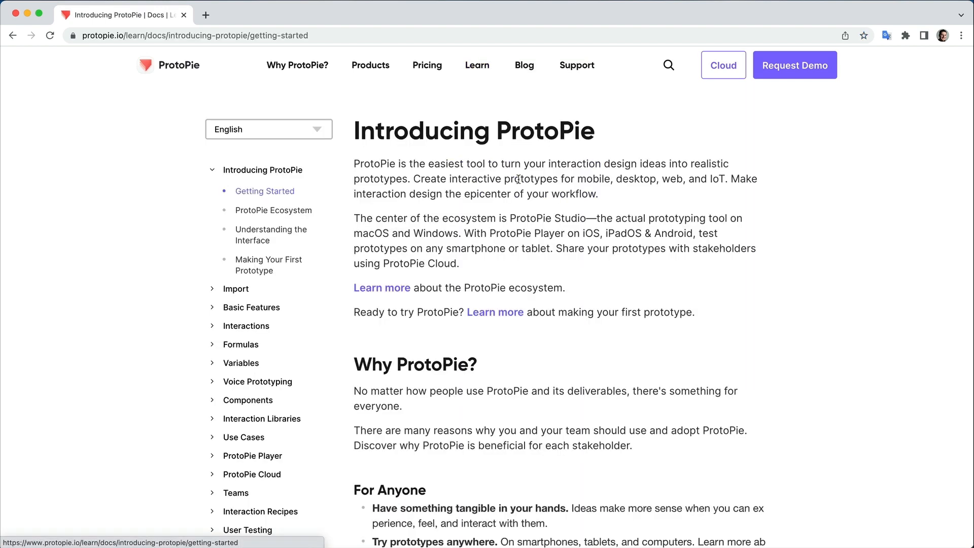
pyautogui.click(240, 345)
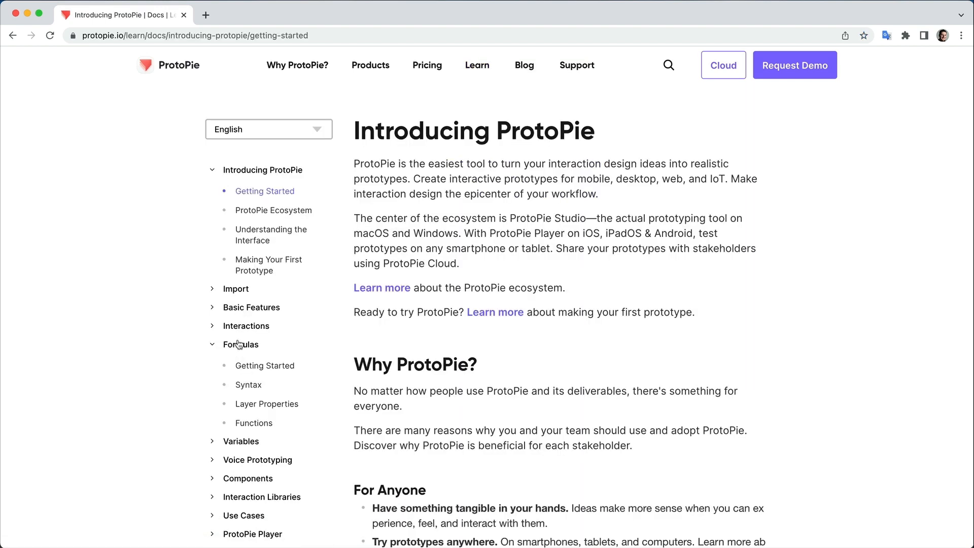
pyautogui.click(253, 422)
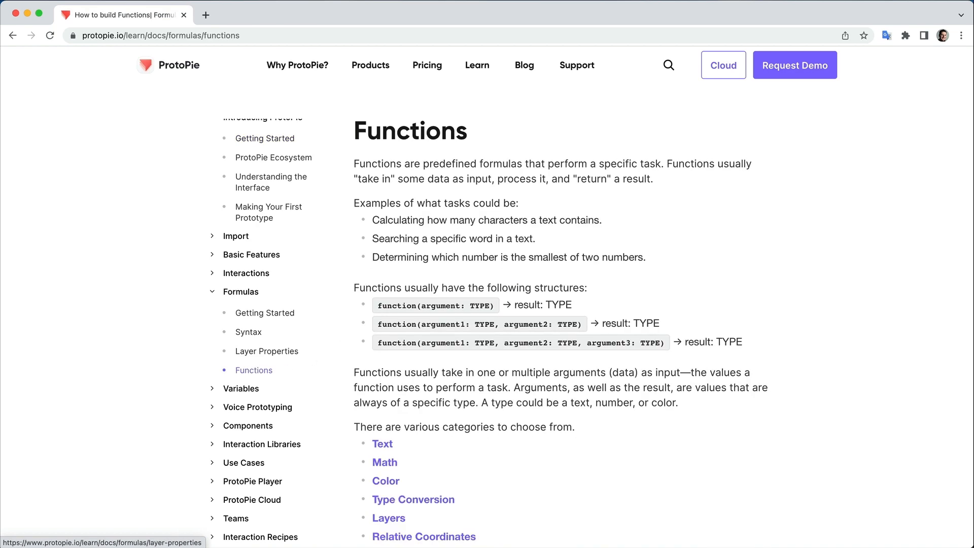
pyautogui.click(412, 499)
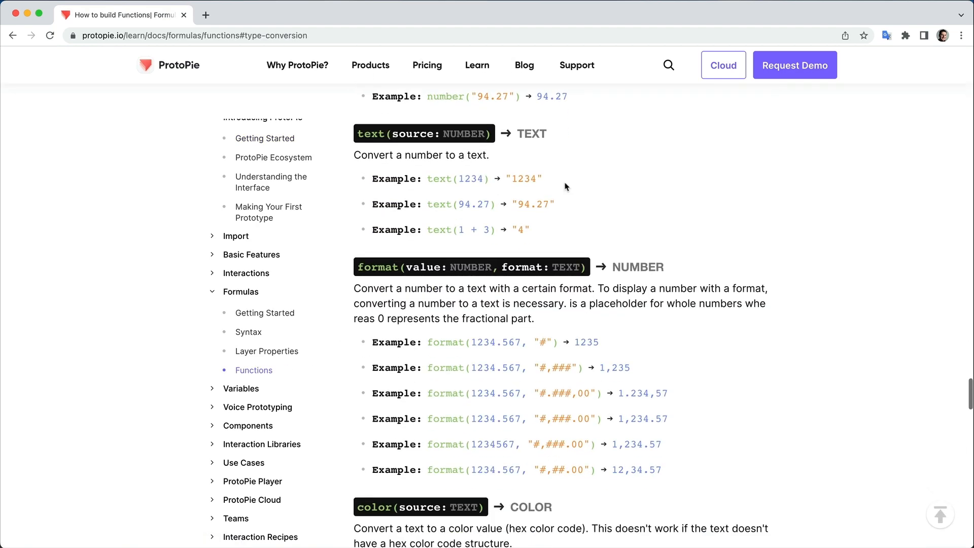
pyautogui.scroll(-3)
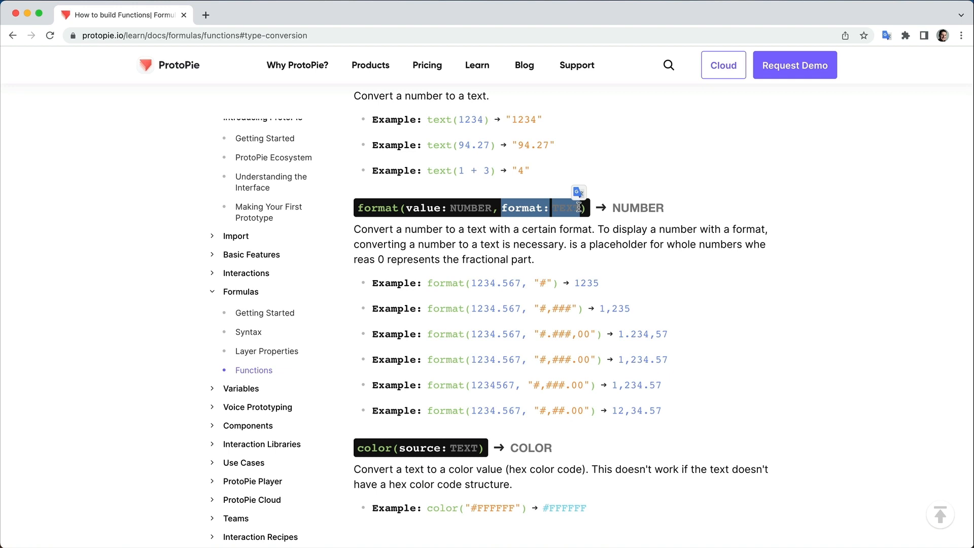
pyautogui.moveTo(550, 268)
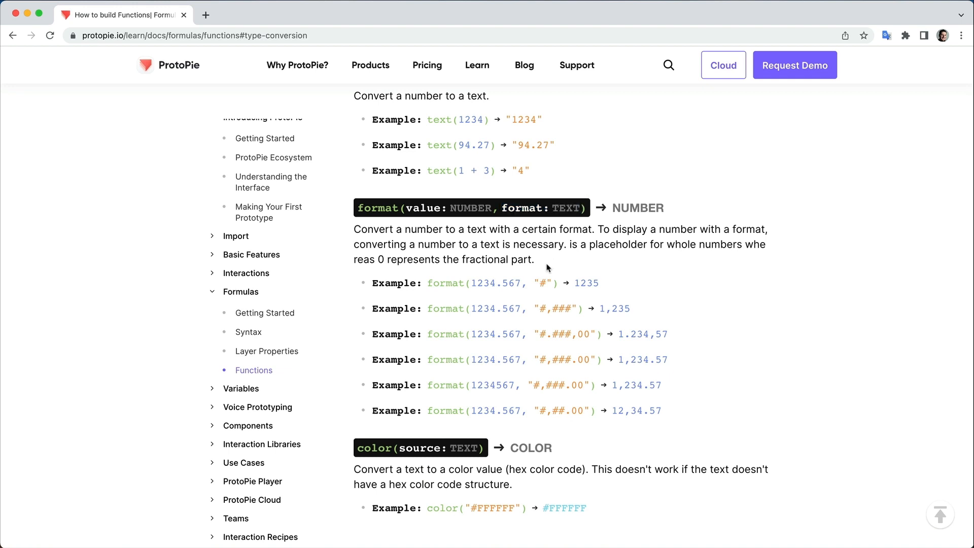
# Study the format() number-format examples such as "#,###.00" and return to ProtoPie Studio.
pyautogui.doubleClick(544, 283)
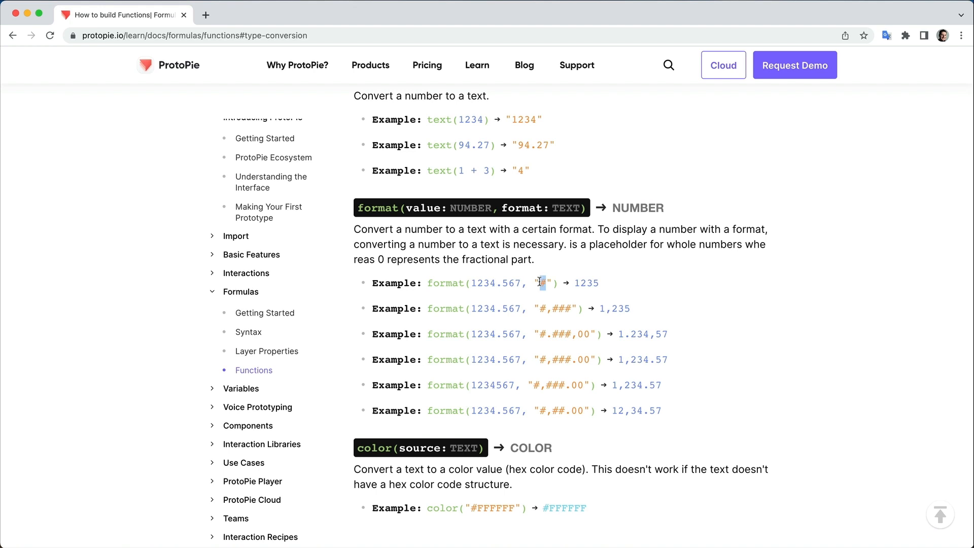
pyautogui.moveTo(574, 283)
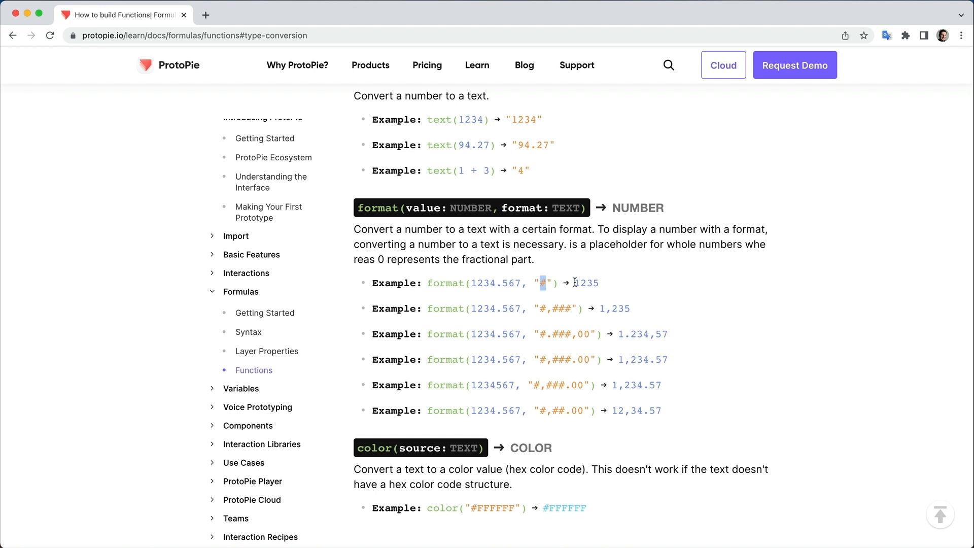
pyautogui.moveTo(579, 335)
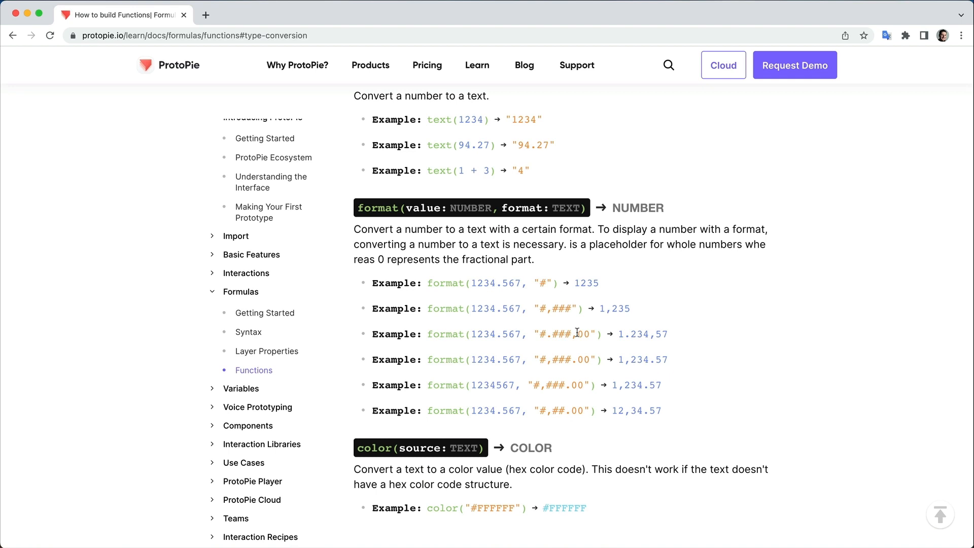
pyautogui.doubleClick(581, 334)
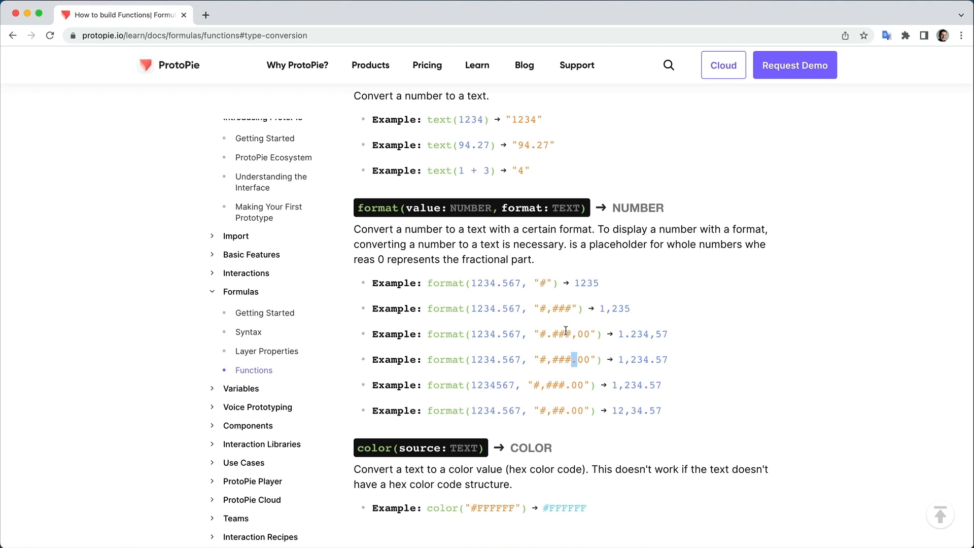
pyautogui.moveTo(562, 332)
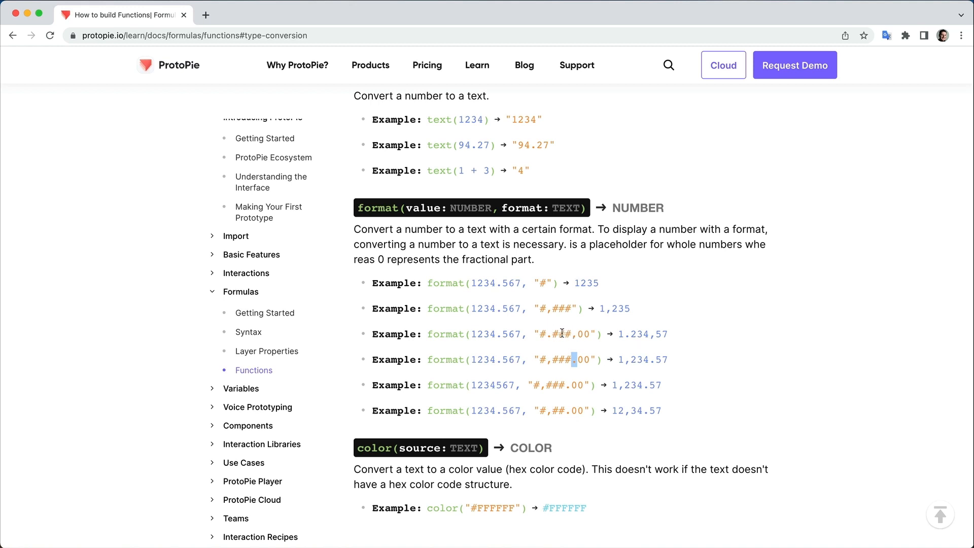
pyautogui.moveTo(550, 333)
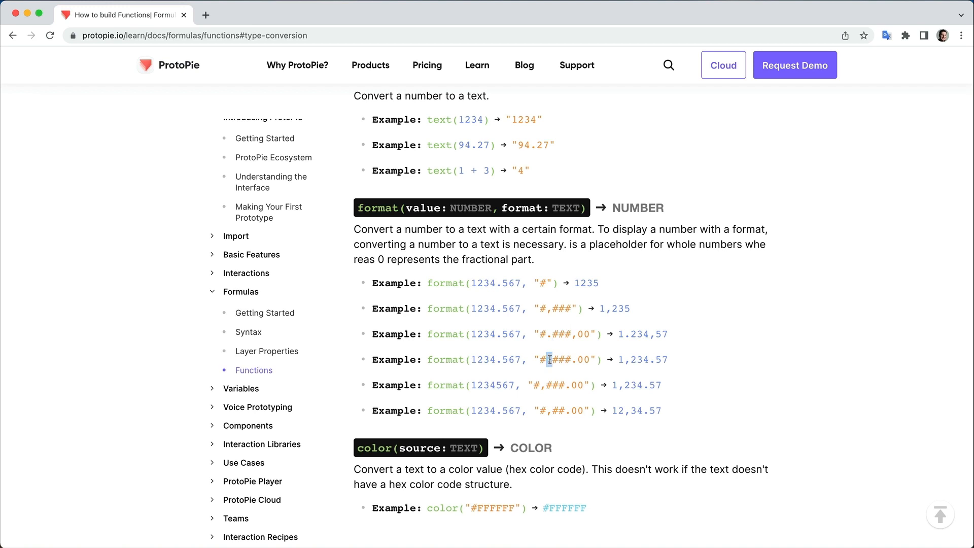
pyautogui.doubleClick(562, 360)
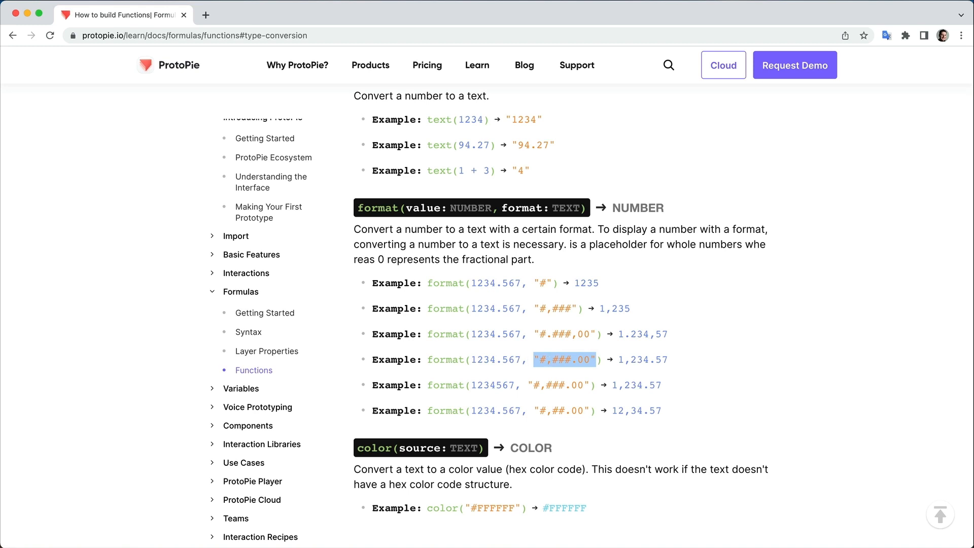
pyautogui.moveTo(594, 388)
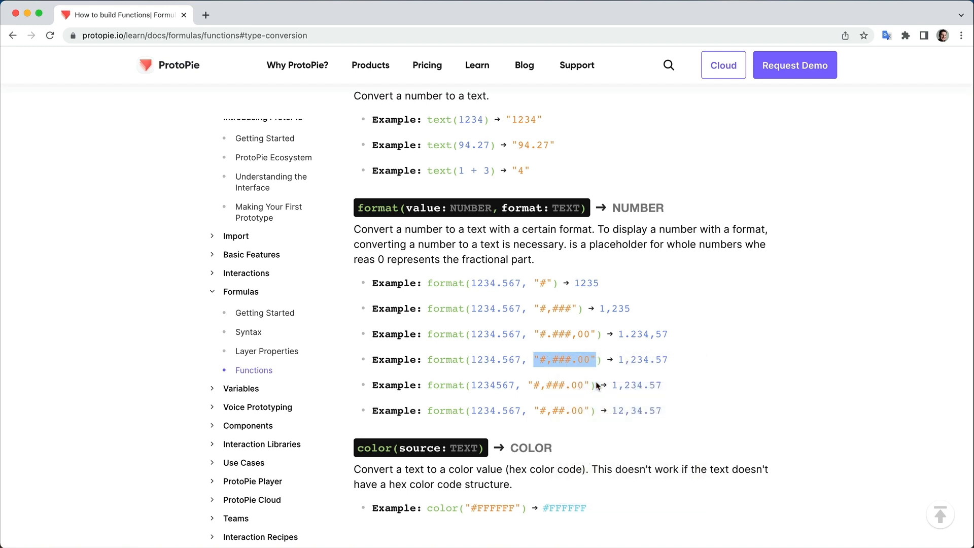
pyautogui.click(122, 15)
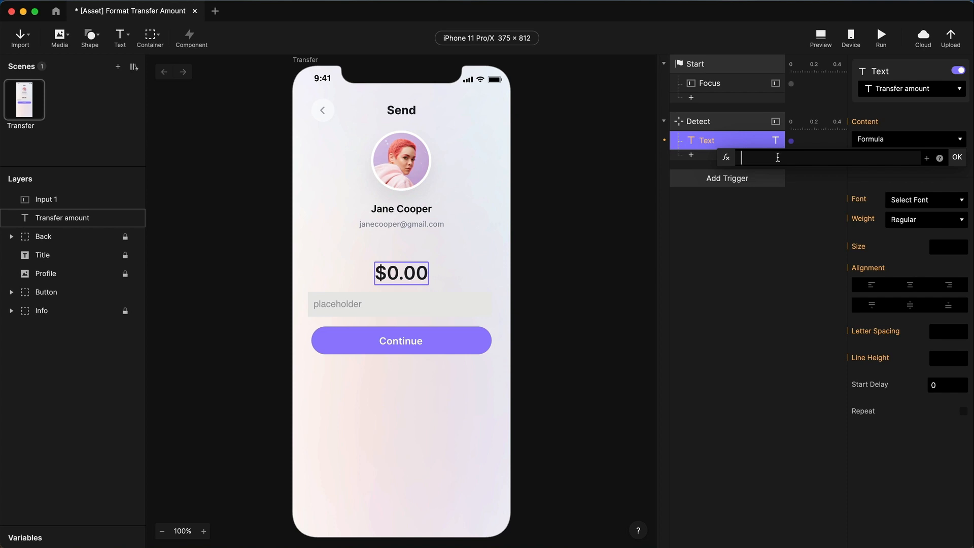
# Enter the formula format(`Input 1`.text, "#,###.00") for Transfer amount and confirm it.
pyautogui.write('format(')
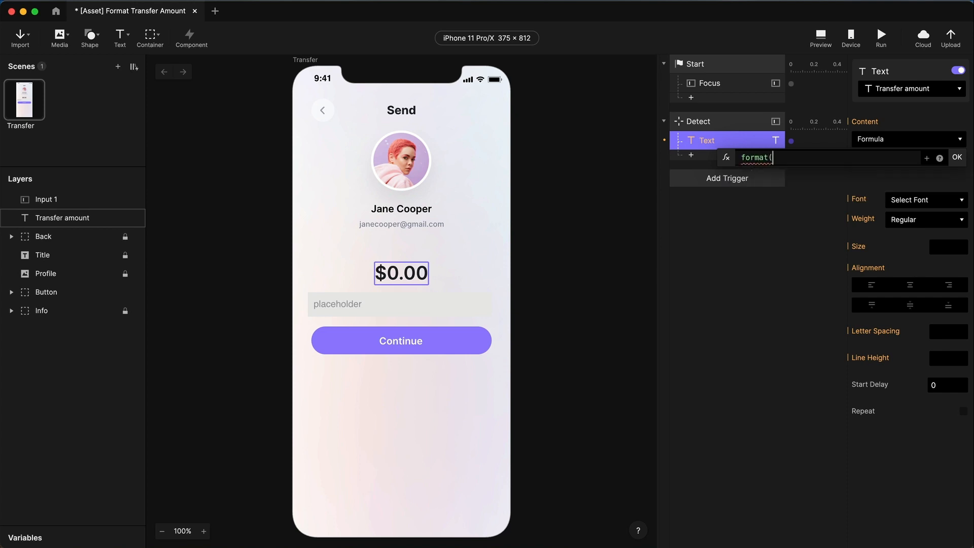
pyautogui.moveTo(361, 282)
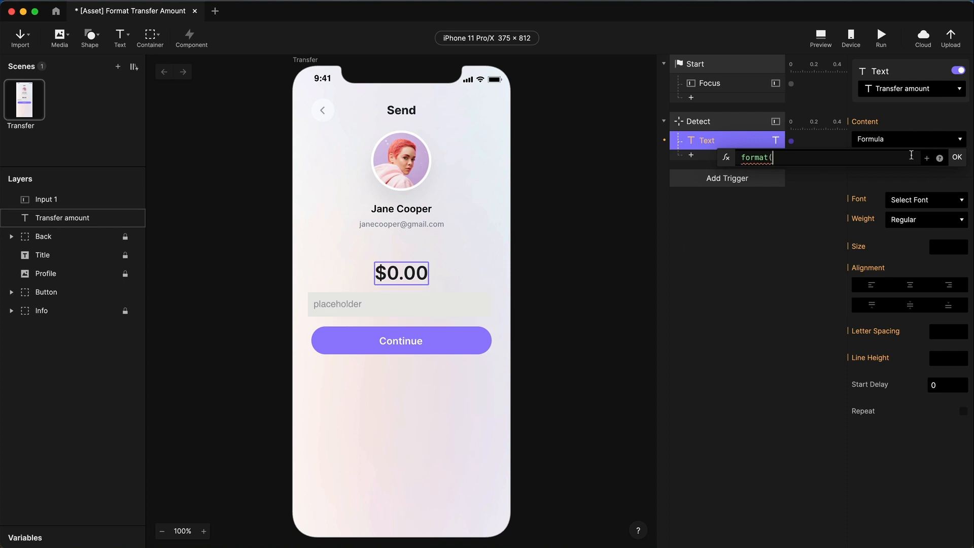
pyautogui.write('Input 1`.text')
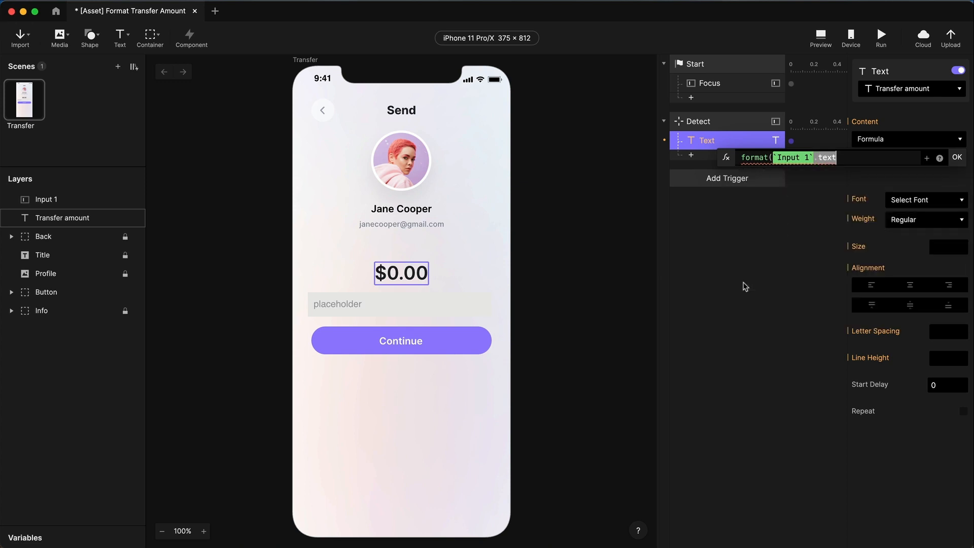
pyautogui.click(848, 157)
pyautogui.write(',')
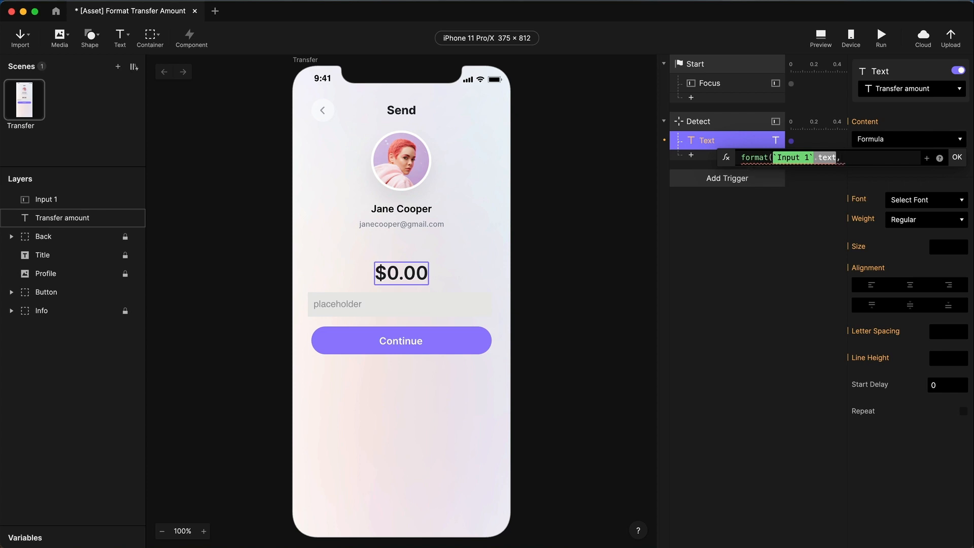
pyautogui.write('"#,###.00")')
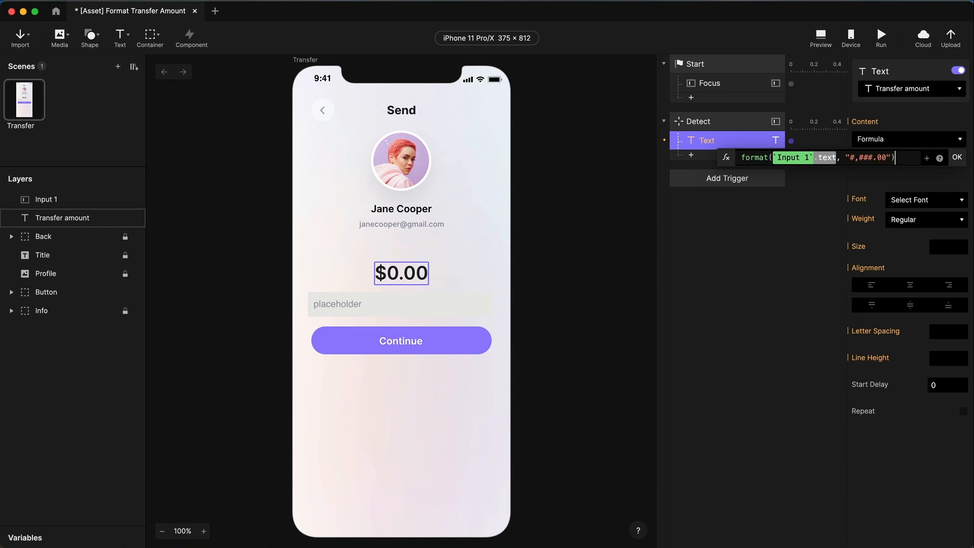
pyautogui.click(957, 157)
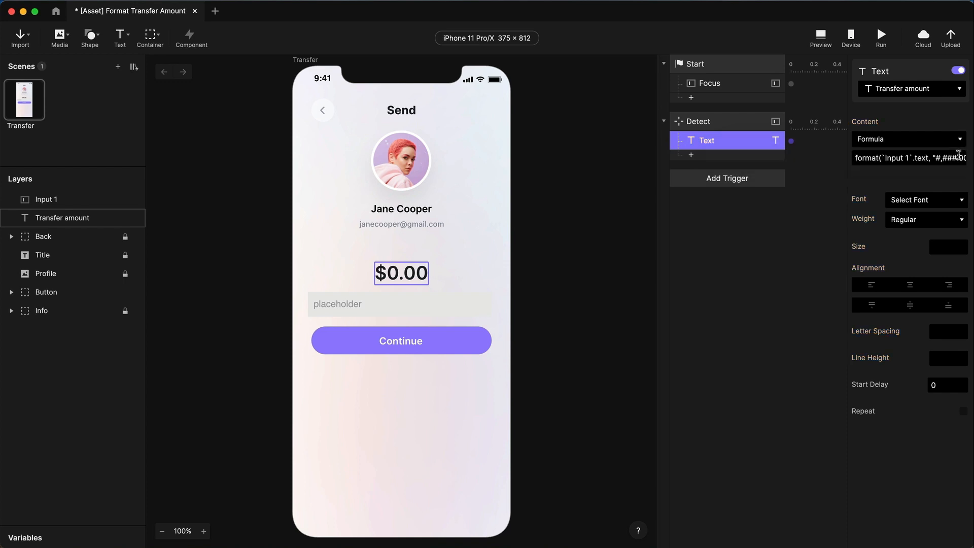
pyautogui.click(820, 32)
pyautogui.write('5')
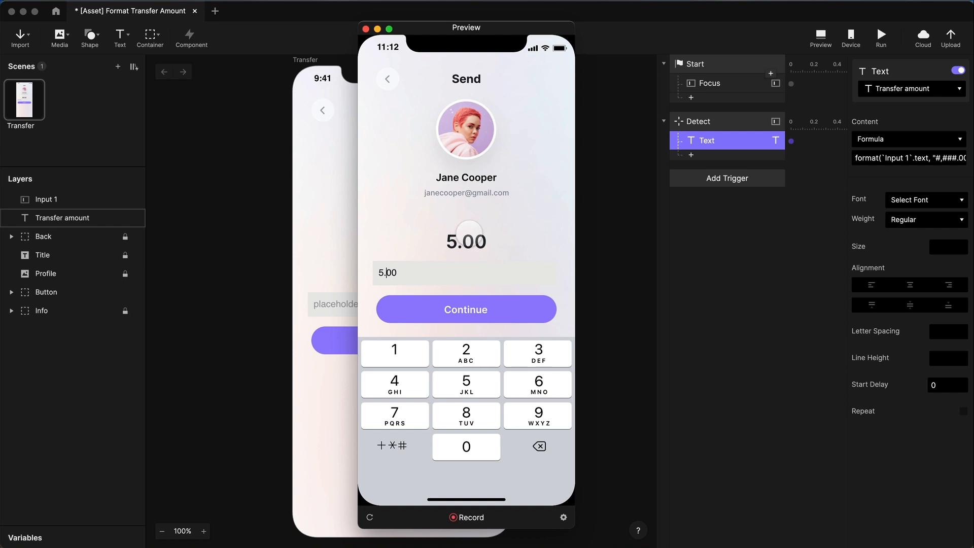
pyautogui.click(466, 447)
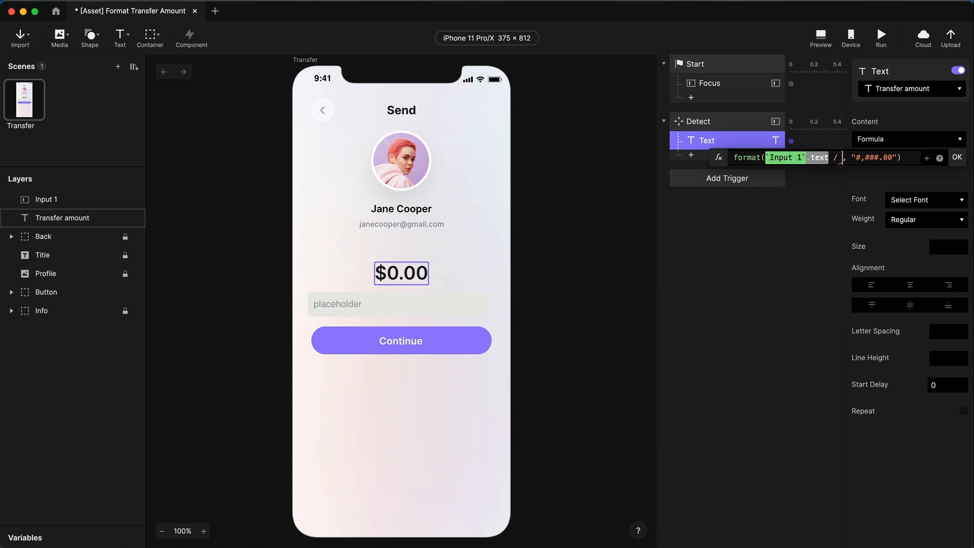
# Divide `Input 1`.text by 100 inside format() and confirm the formula.
pyautogui.write('100')
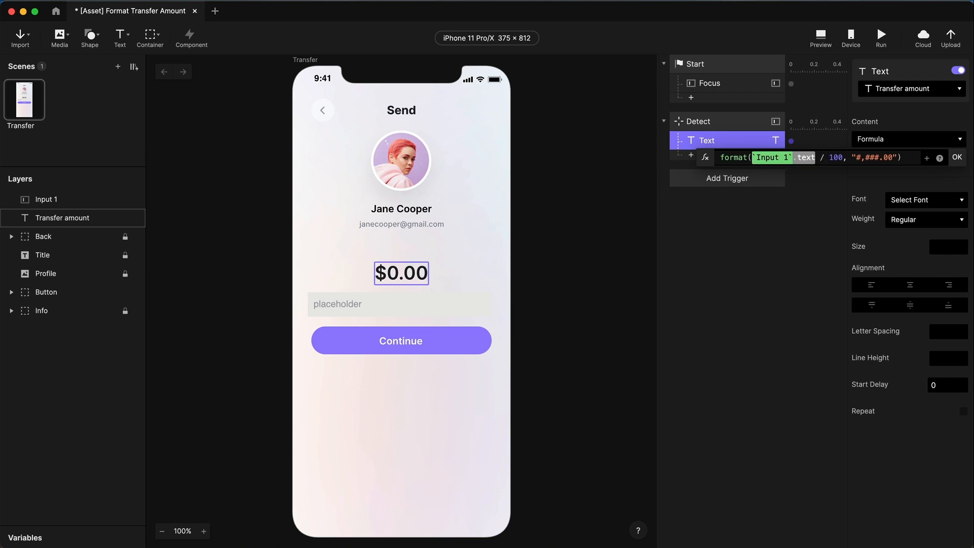
pyautogui.click(958, 157)
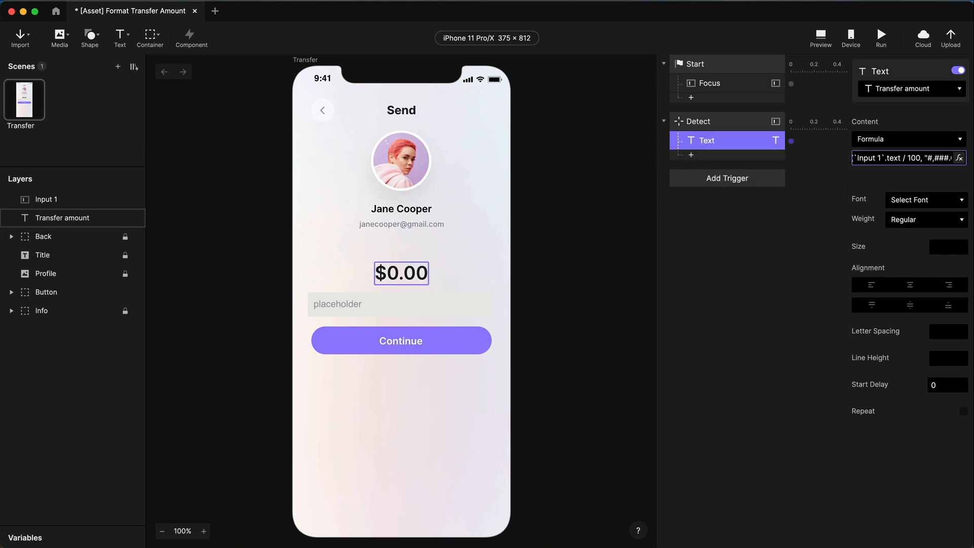
pyautogui.click(820, 36)
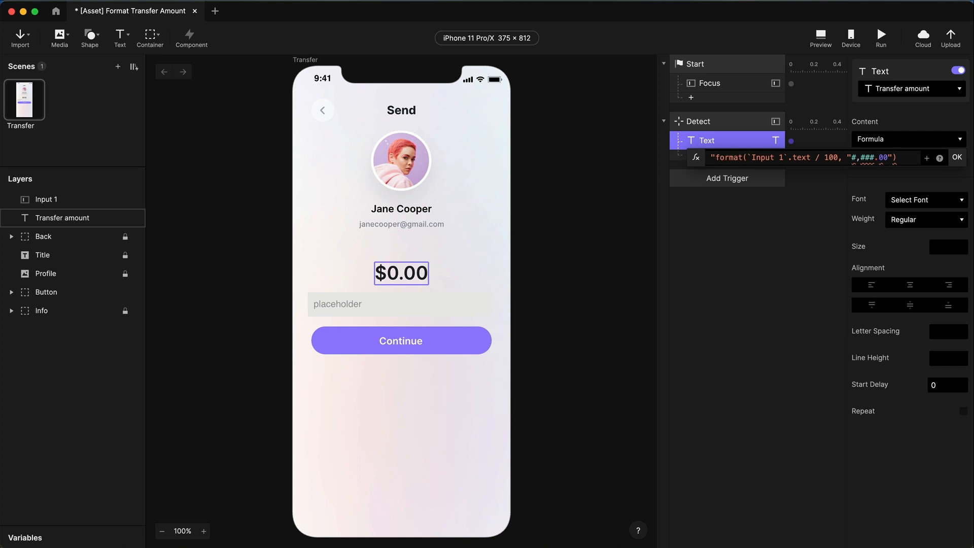
# Prepend "$" + before format(...) so the amount shows a dollar sign.
pyautogui.click(716, 157)
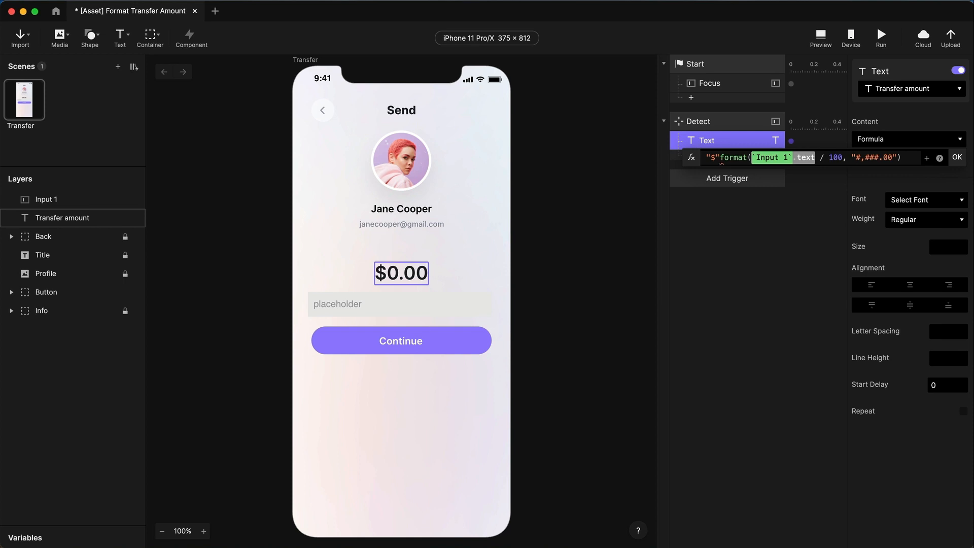
pyautogui.write('+')
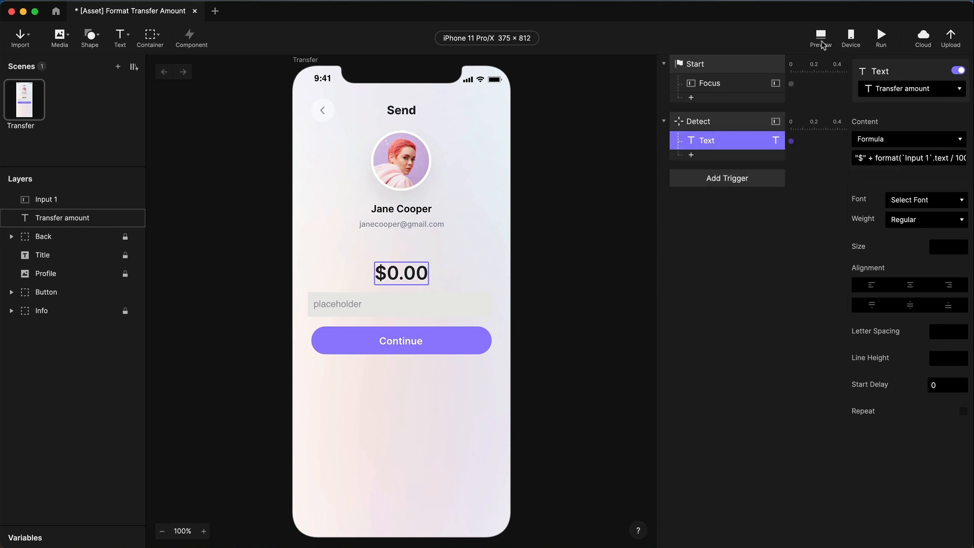
pyautogui.click(820, 32)
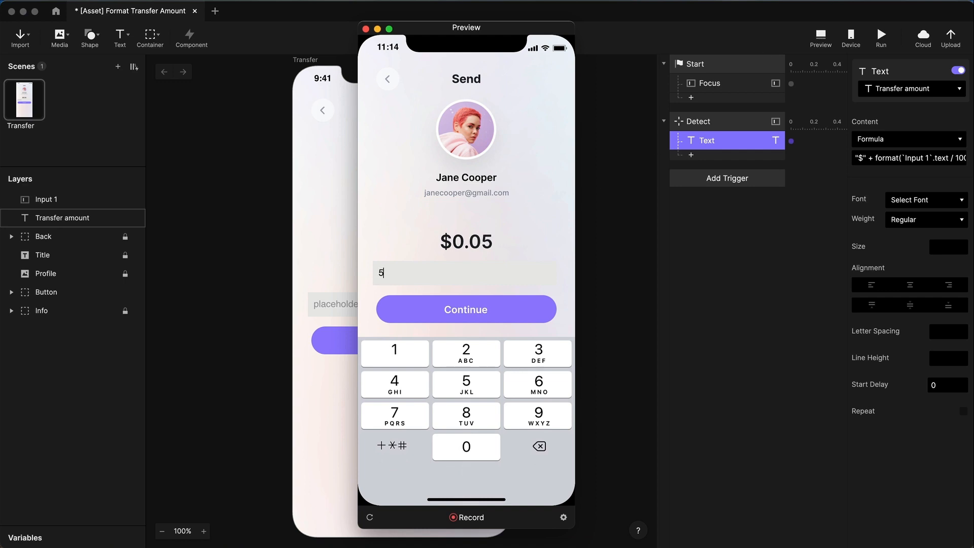
pyautogui.write('00')
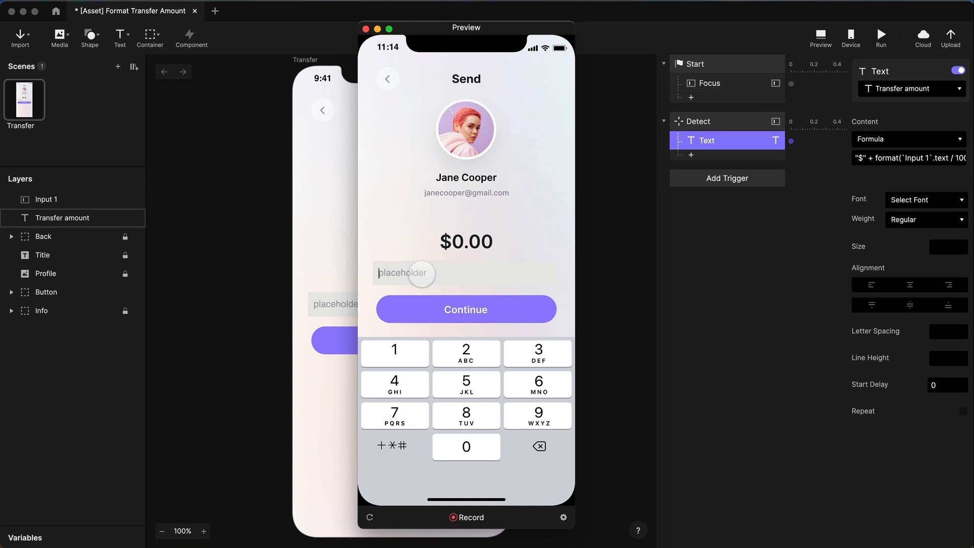
pyautogui.click(362, 29)
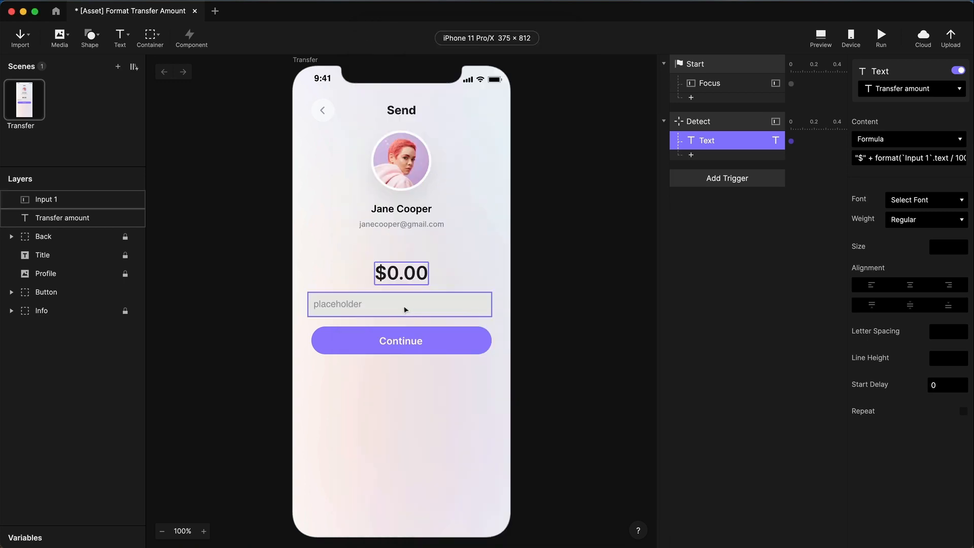
# Set Input 1's opacity to 0 so the field is invisible.
pyautogui.click(46, 199)
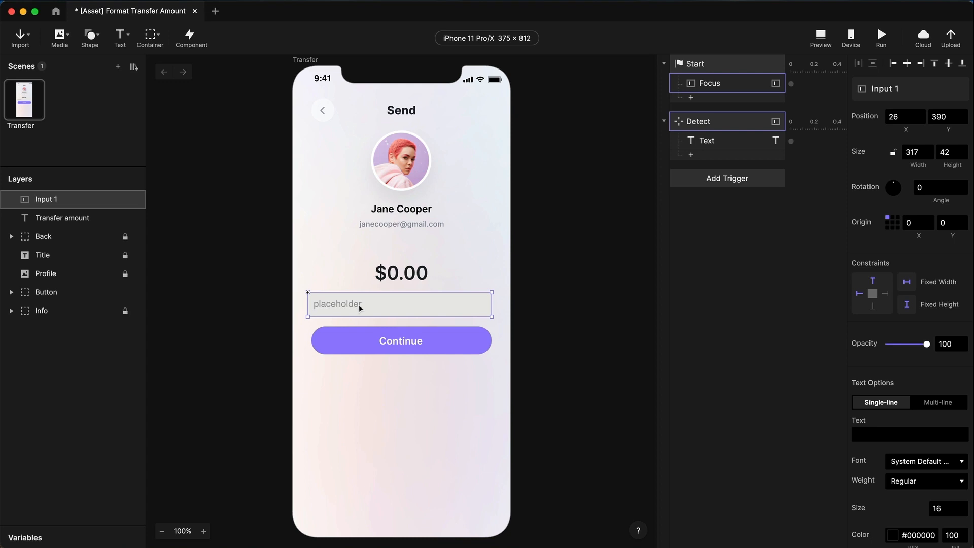
pyautogui.moveTo(739, 331)
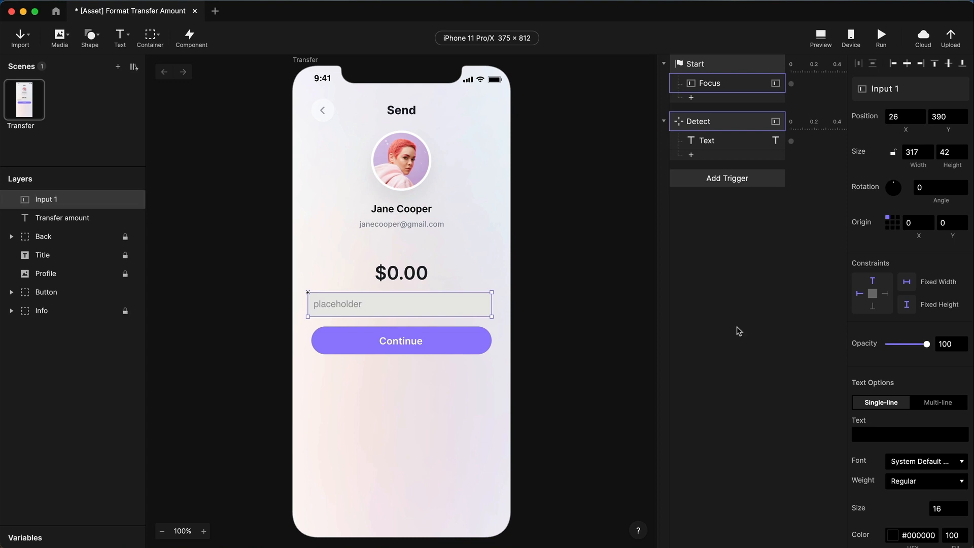
pyautogui.moveTo(926, 344); pyautogui.dragTo(887, 344)
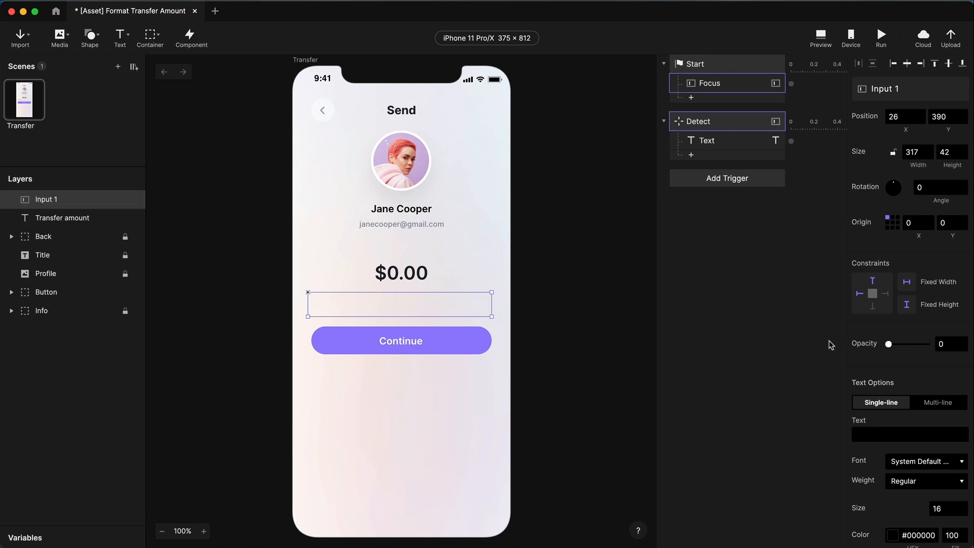
pyautogui.click(820, 33)
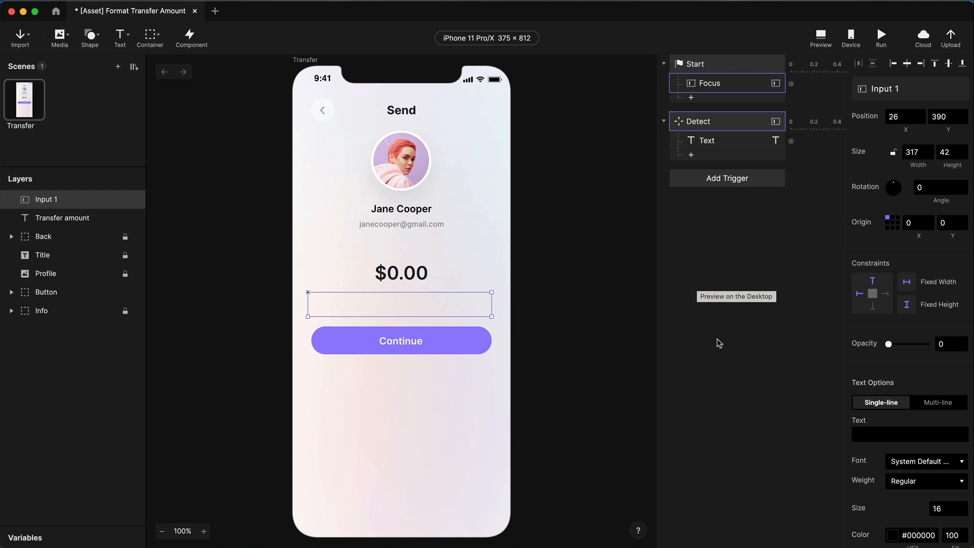
pyautogui.moveTo(588, 298)
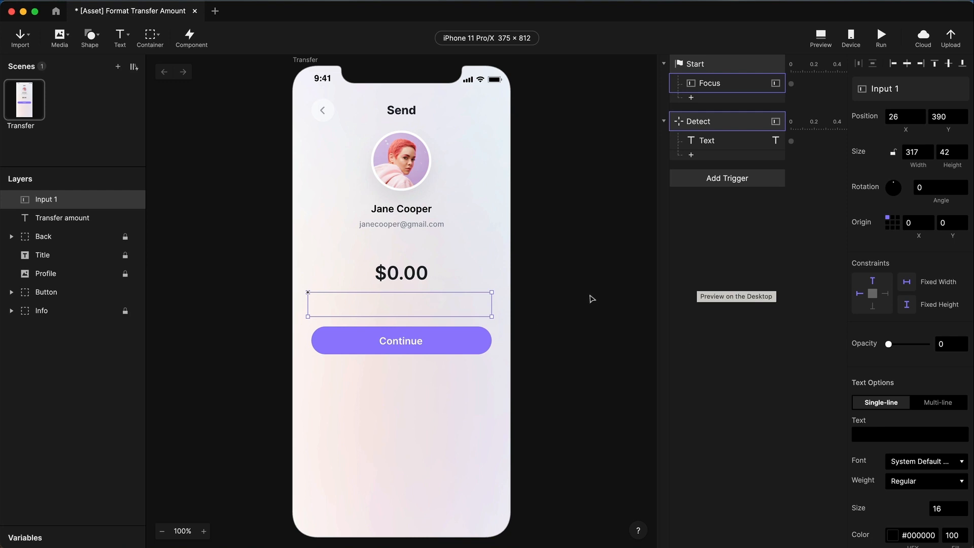
# Deselect and reselect Input 1 to verify the hidden field while $0.00 remains.
pyautogui.click(437, 325)
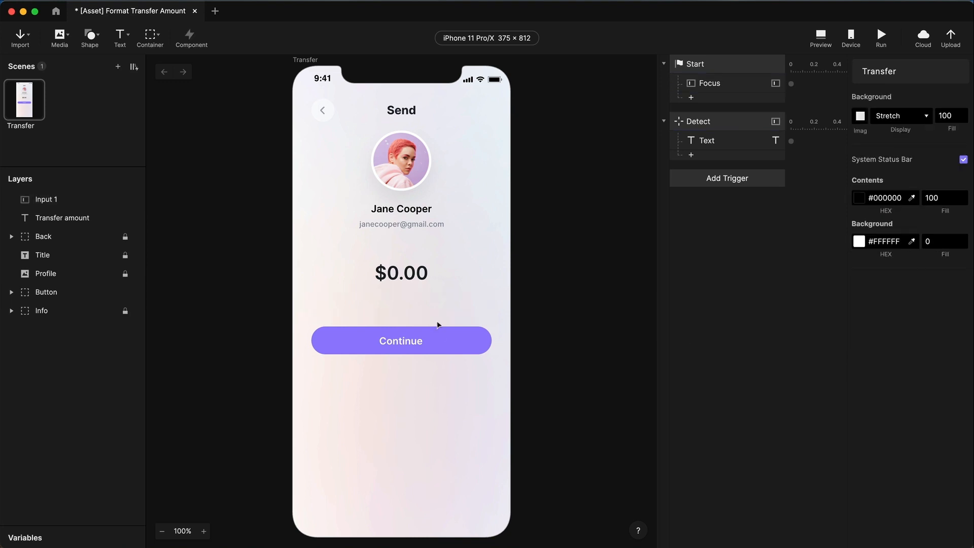
pyautogui.click(47, 199)
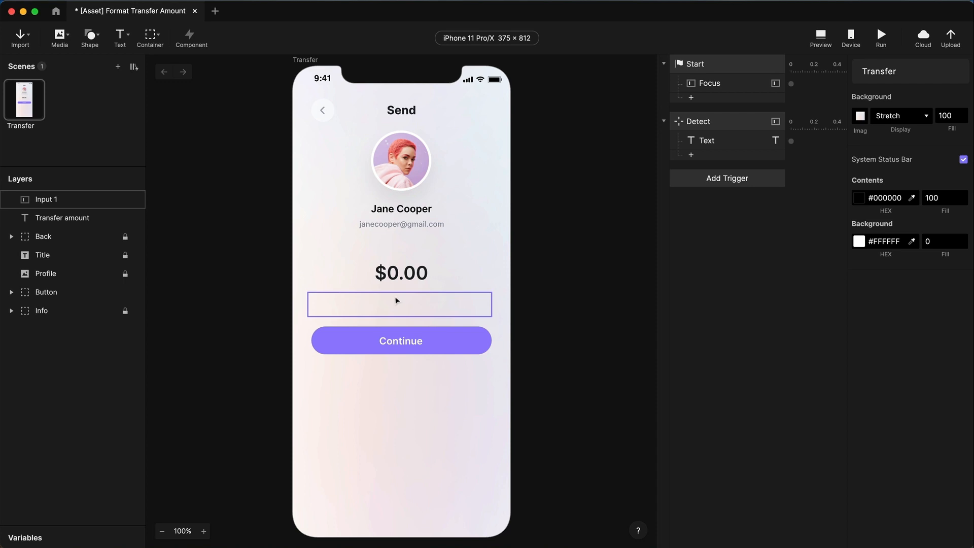
pyautogui.click(681, 272)
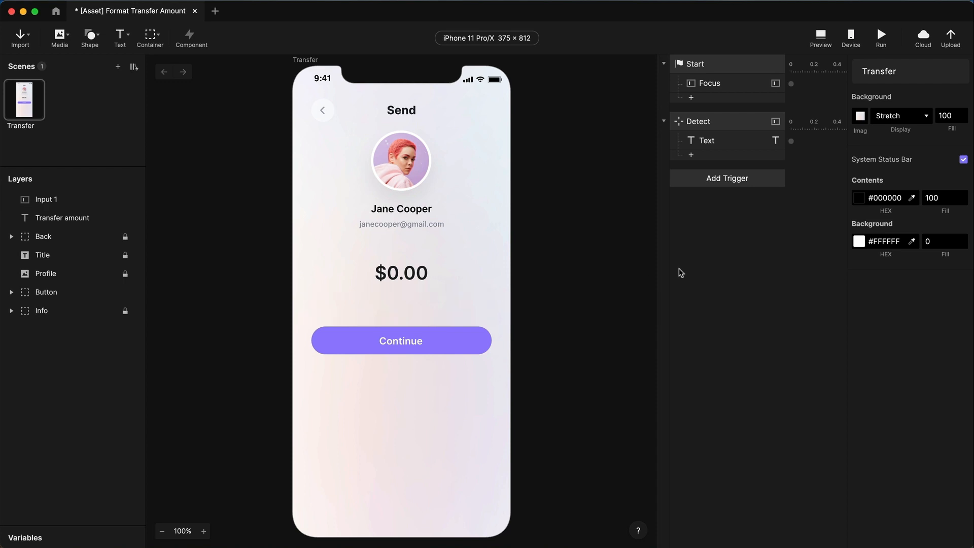
pyautogui.moveTo(655, 279)
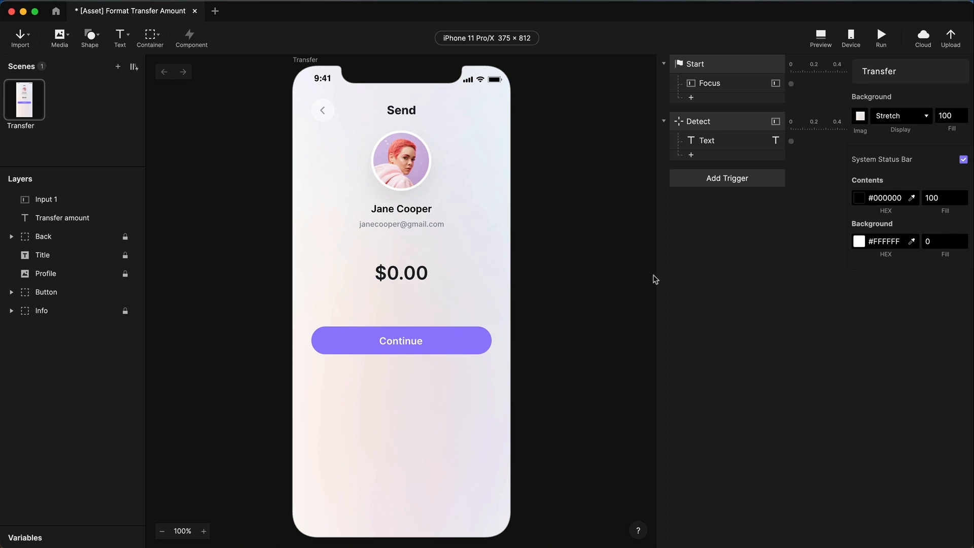
pyautogui.moveTo(537, 303)
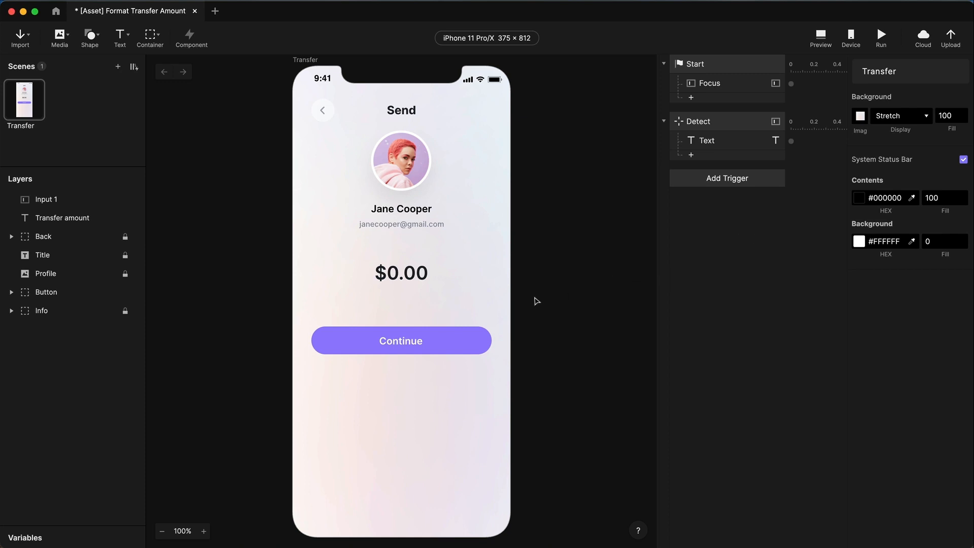
pyautogui.click(47, 199)
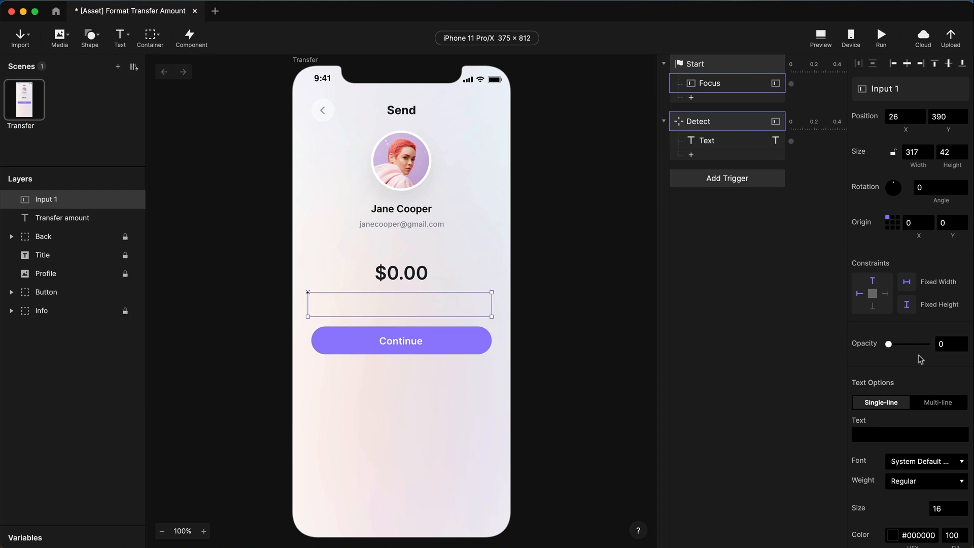
# Drag Input 1 off the Transfer scene frame to X 401, right of the phone screen.
pyautogui.moveTo(888, 344); pyautogui.dragTo(926, 344)
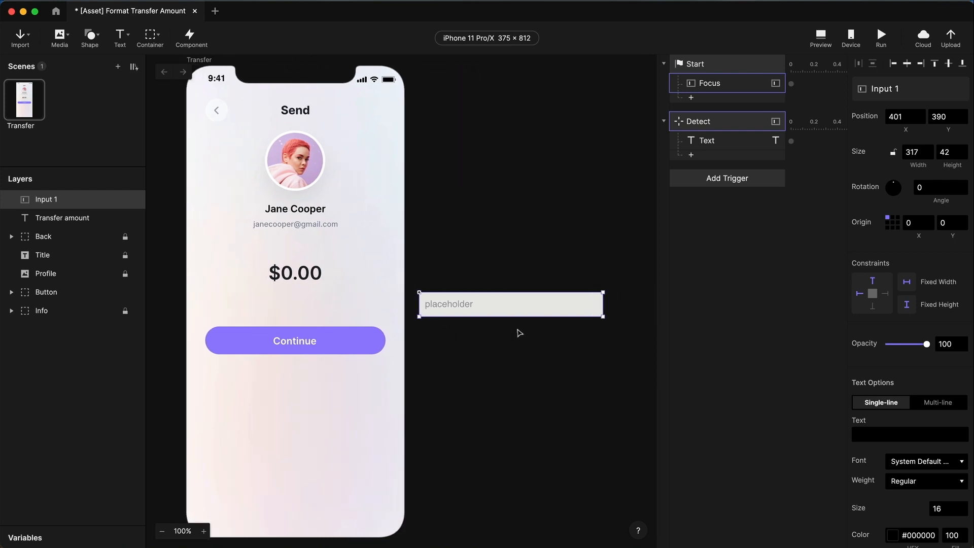
pyautogui.click(821, 31)
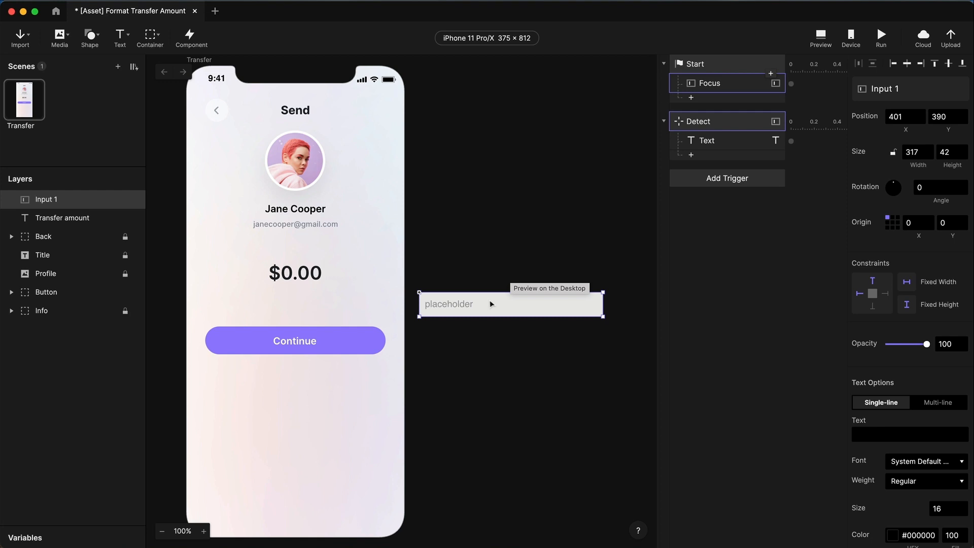
pyautogui.moveTo(721, 51)
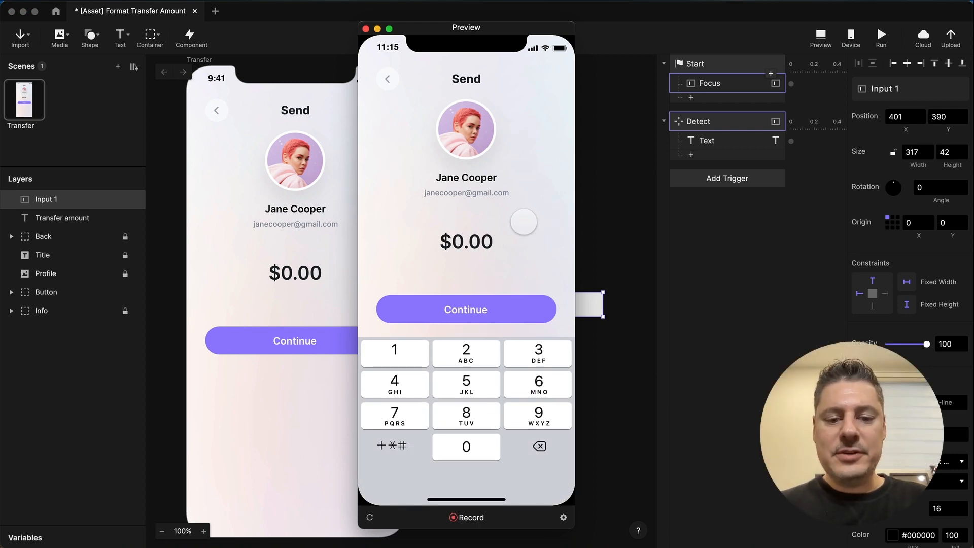
# Enter 500 on the keypad in preview so the amount reads $5.00 with the field hidden.
pyautogui.click(467, 384)
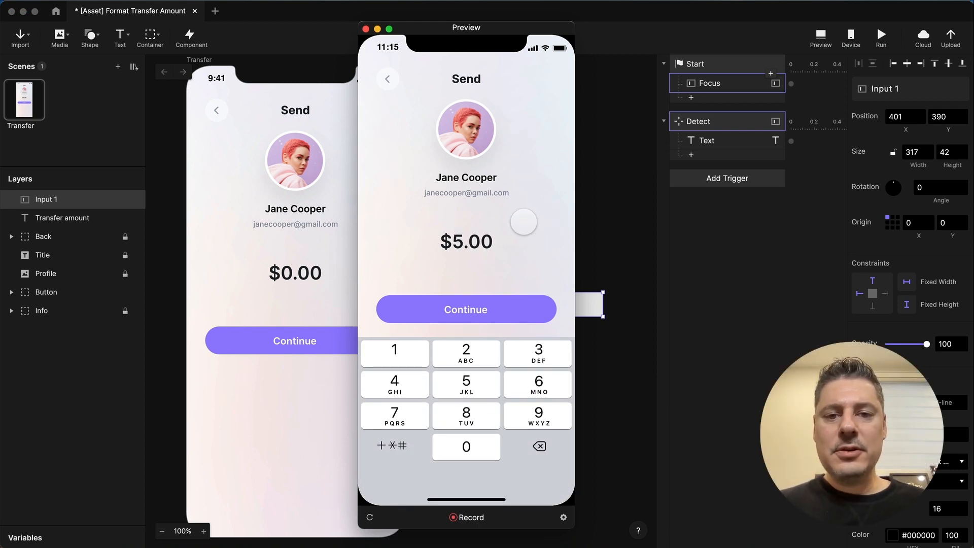